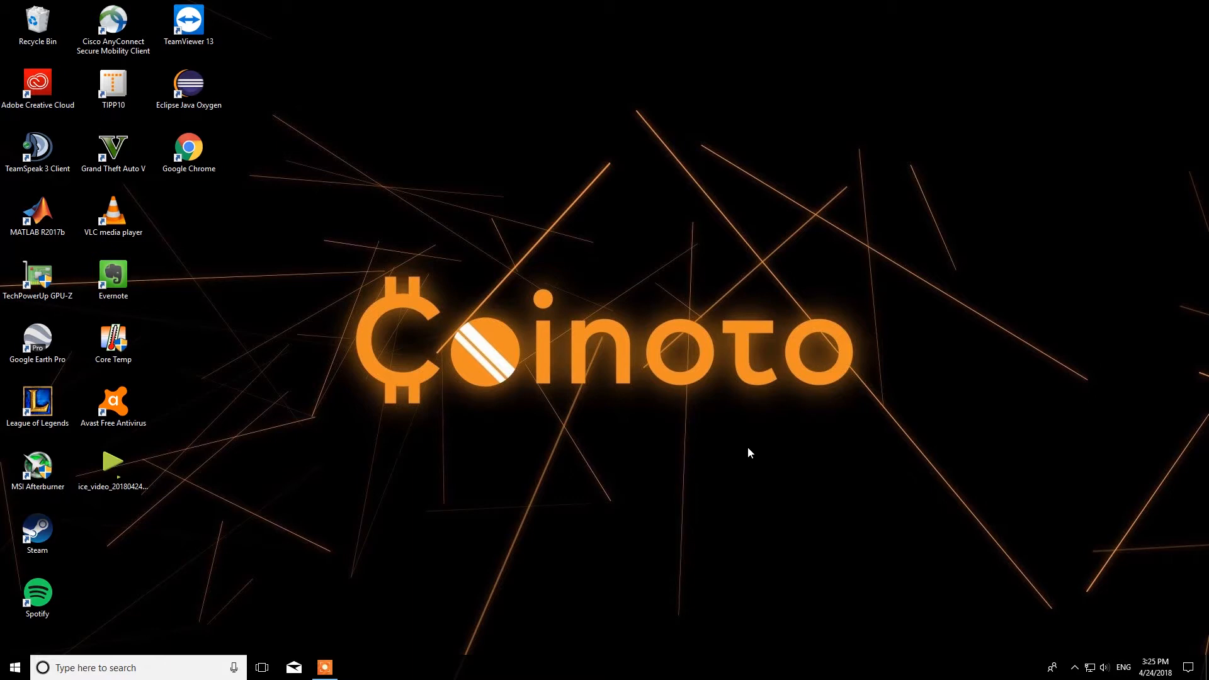
mouse_move(225, 387)
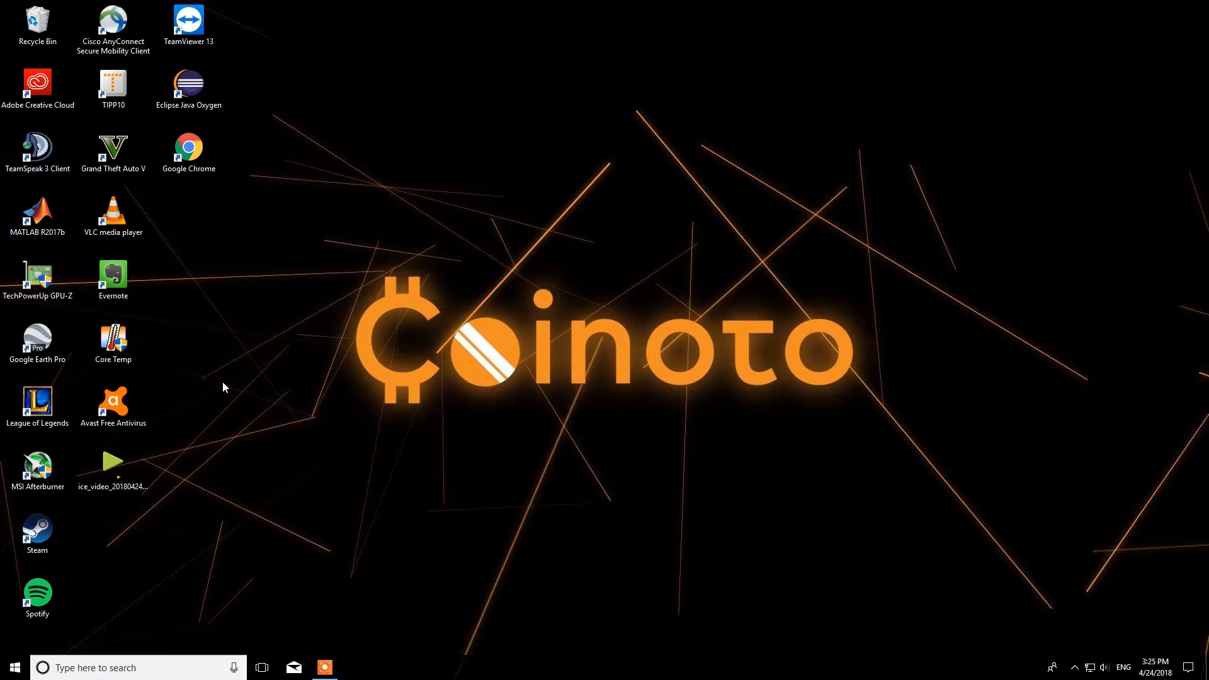
mouse_move(301, 403)
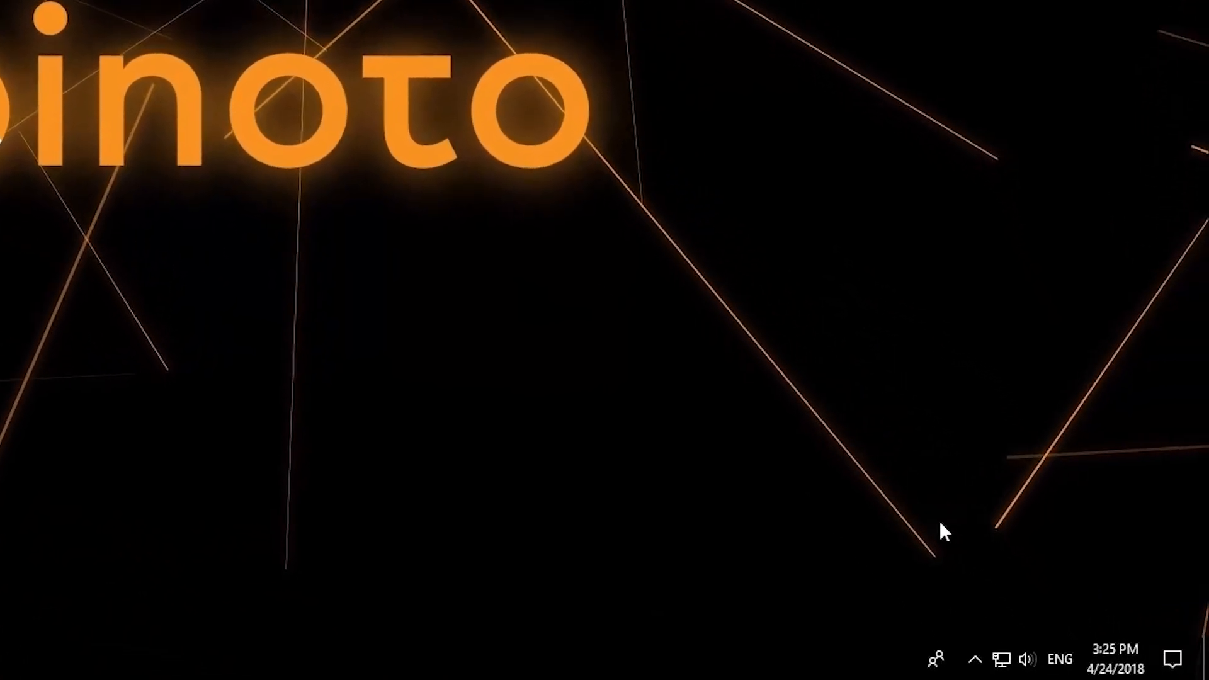
From Settings > Apps, select Avast Free Antivirus in the installed apps list and uninstall it
click(972, 658)
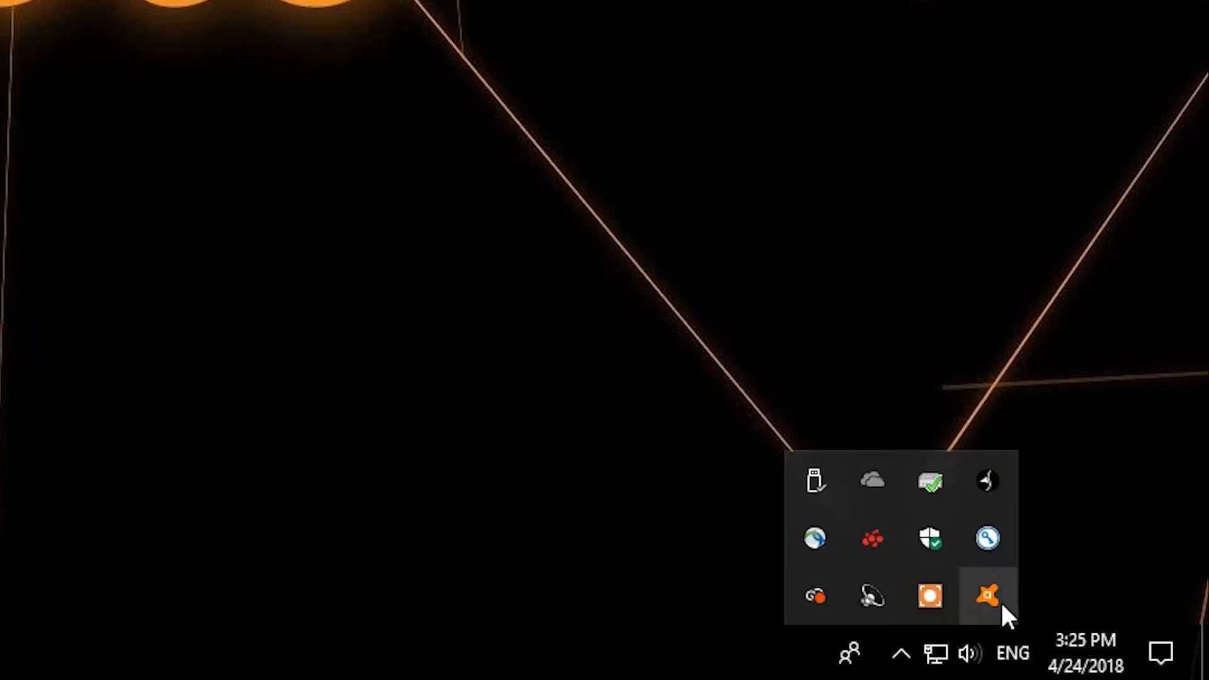
mouse_move(985, 597)
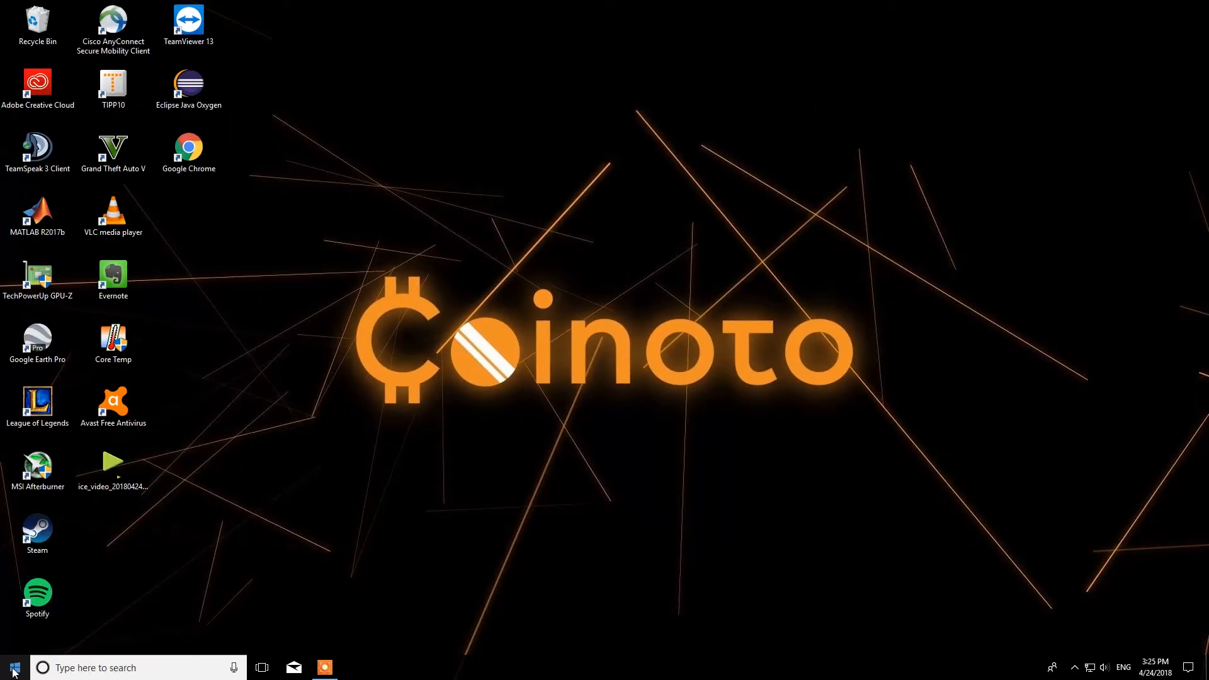
click(13, 667)
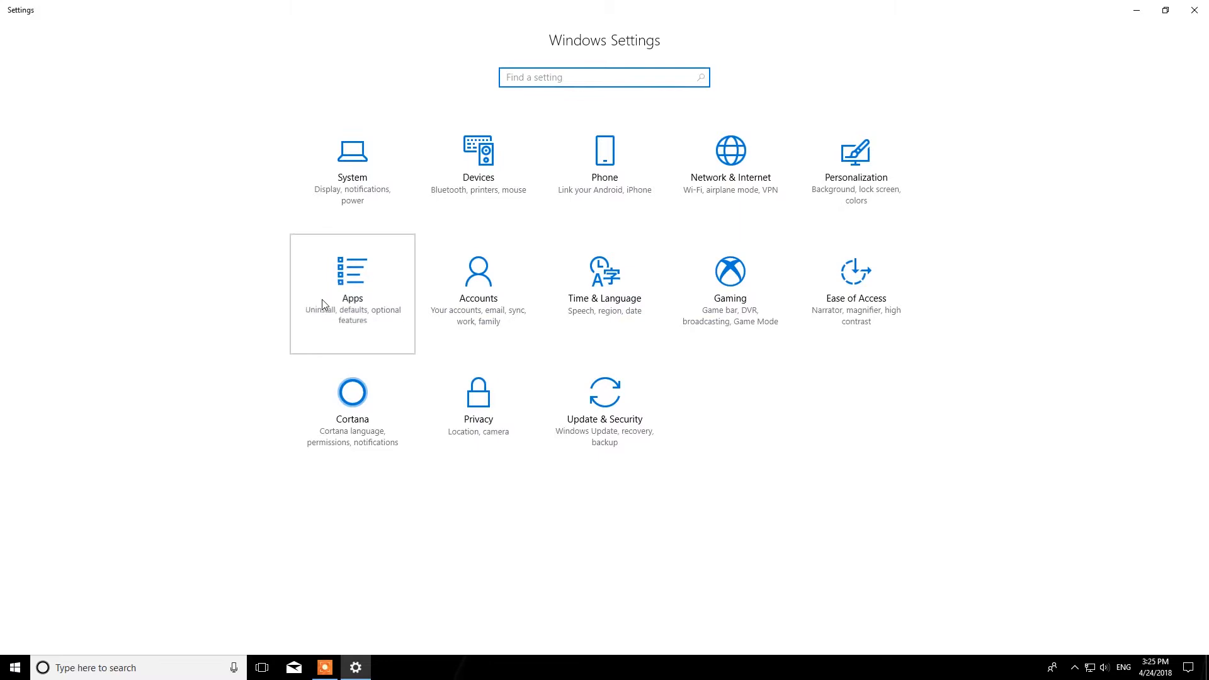
click(352, 294)
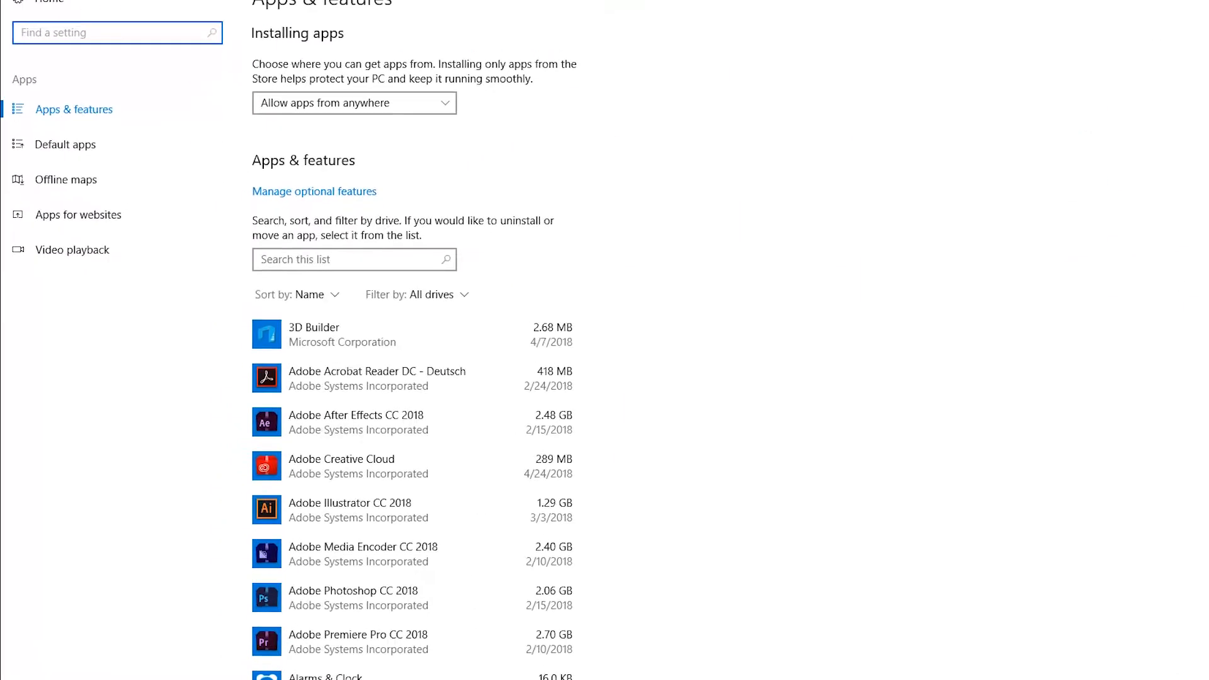
scroll(down, 3)
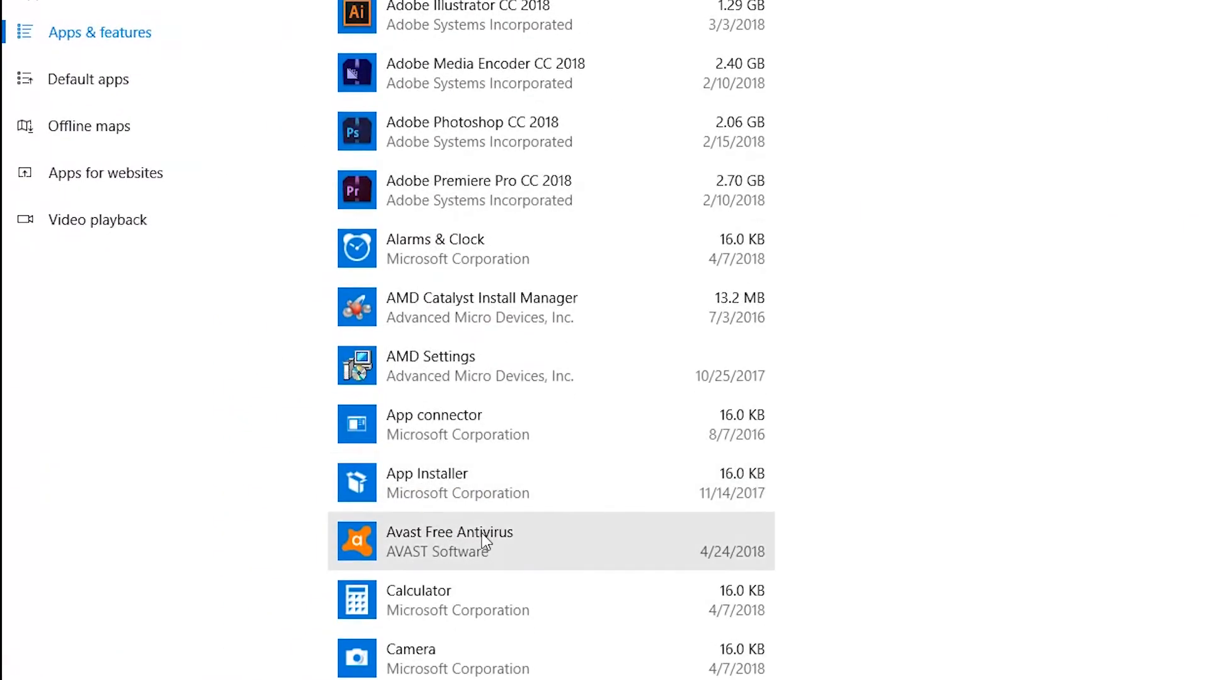
click(448, 540)
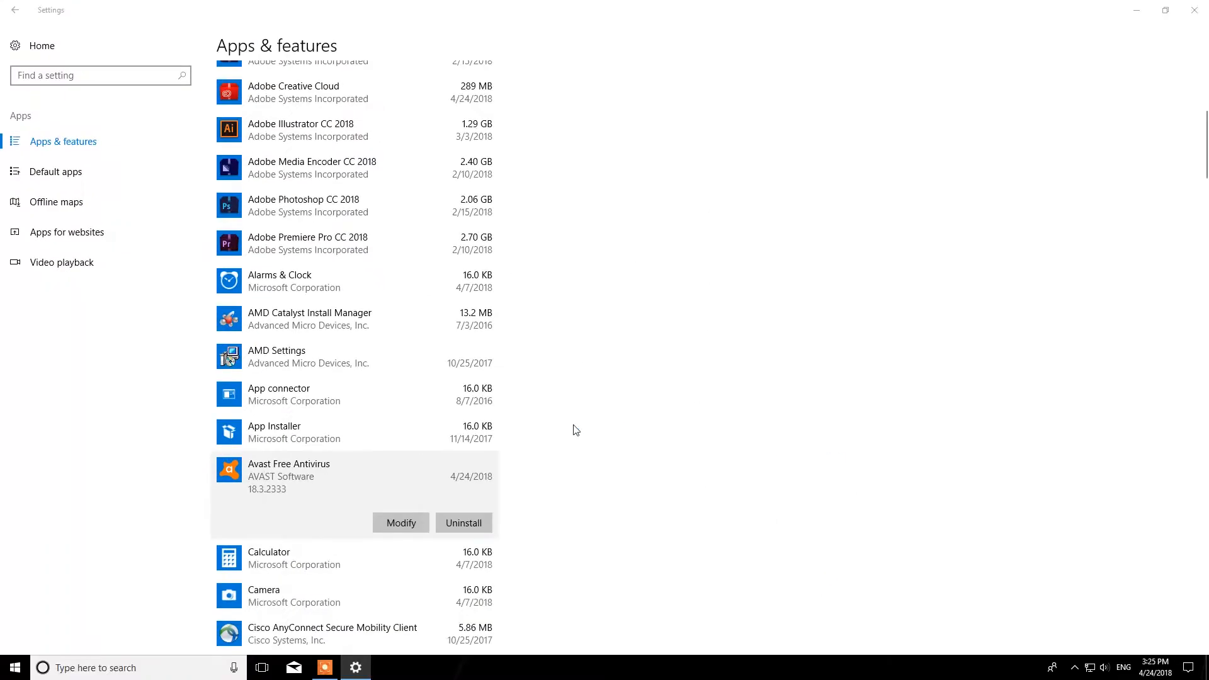
click(463, 523)
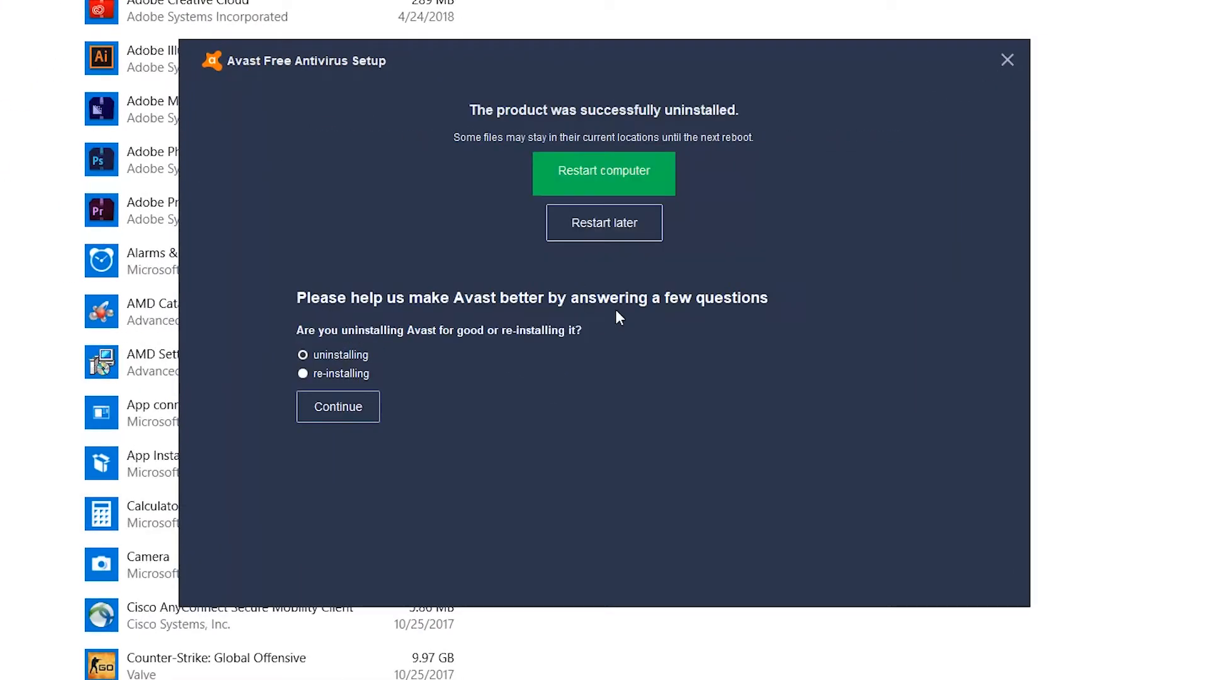
mouse_move(603, 223)
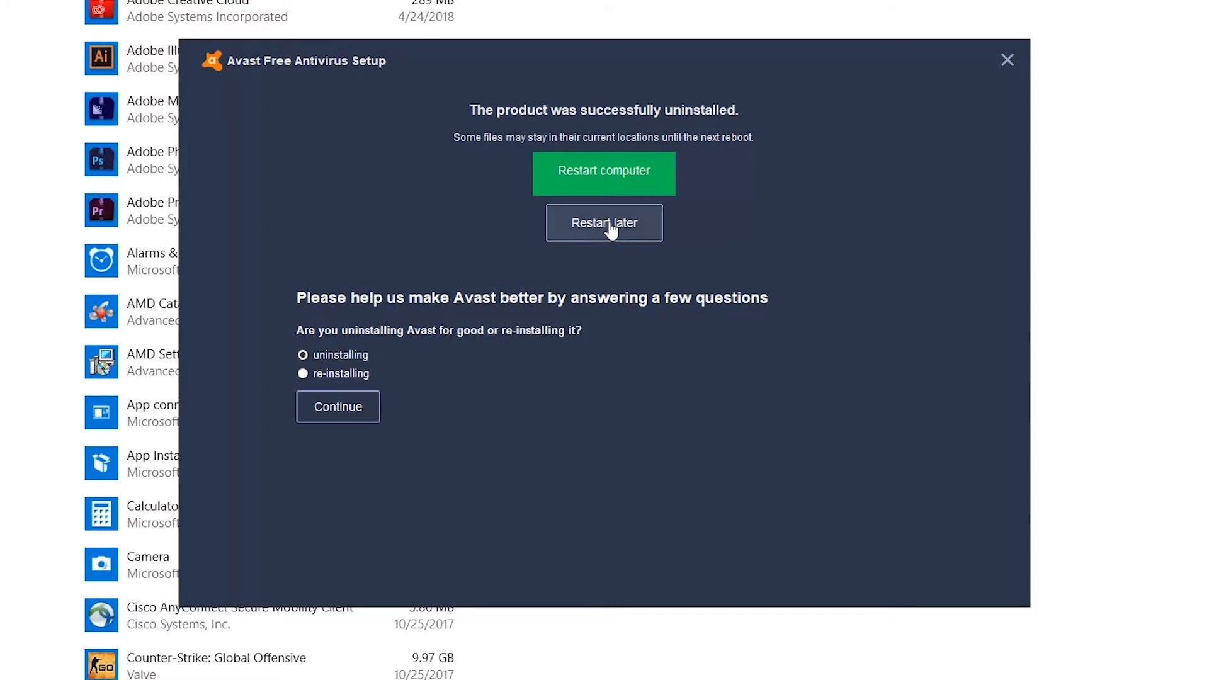
Choose Restart later on Avast's successful-uninstall screen
click(604, 221)
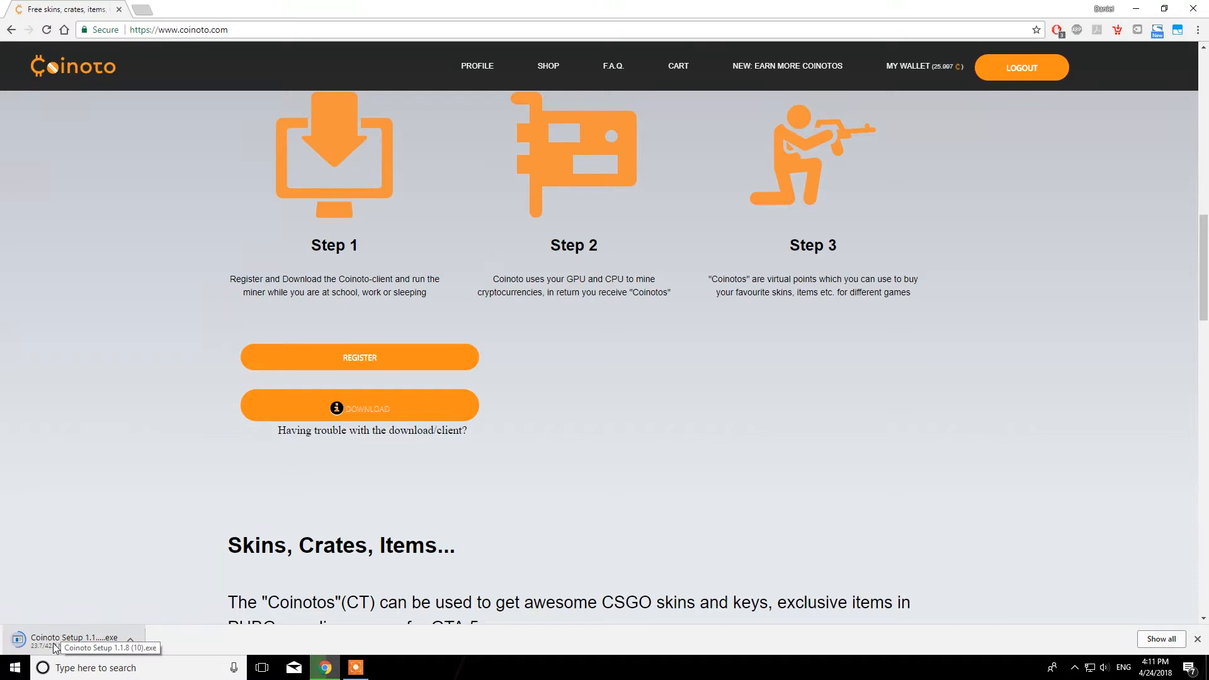
mouse_move(131, 550)
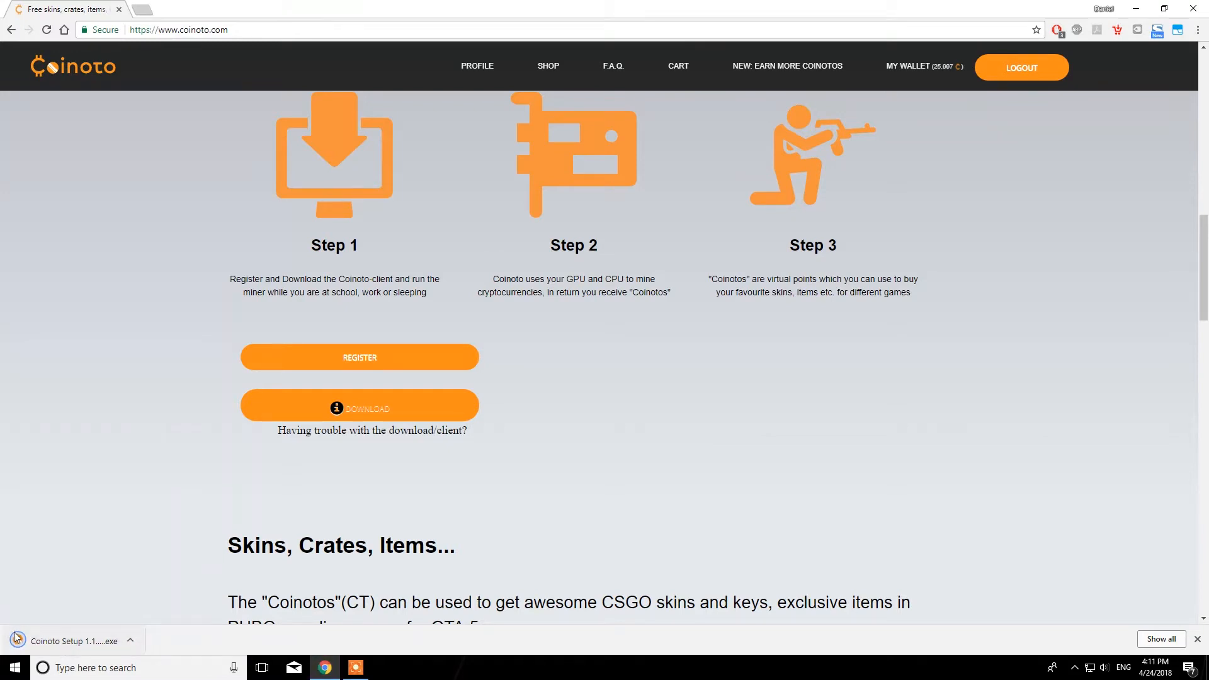
Launch the downloaded Coinoto Setup installer from Chrome's download bar
click(73, 640)
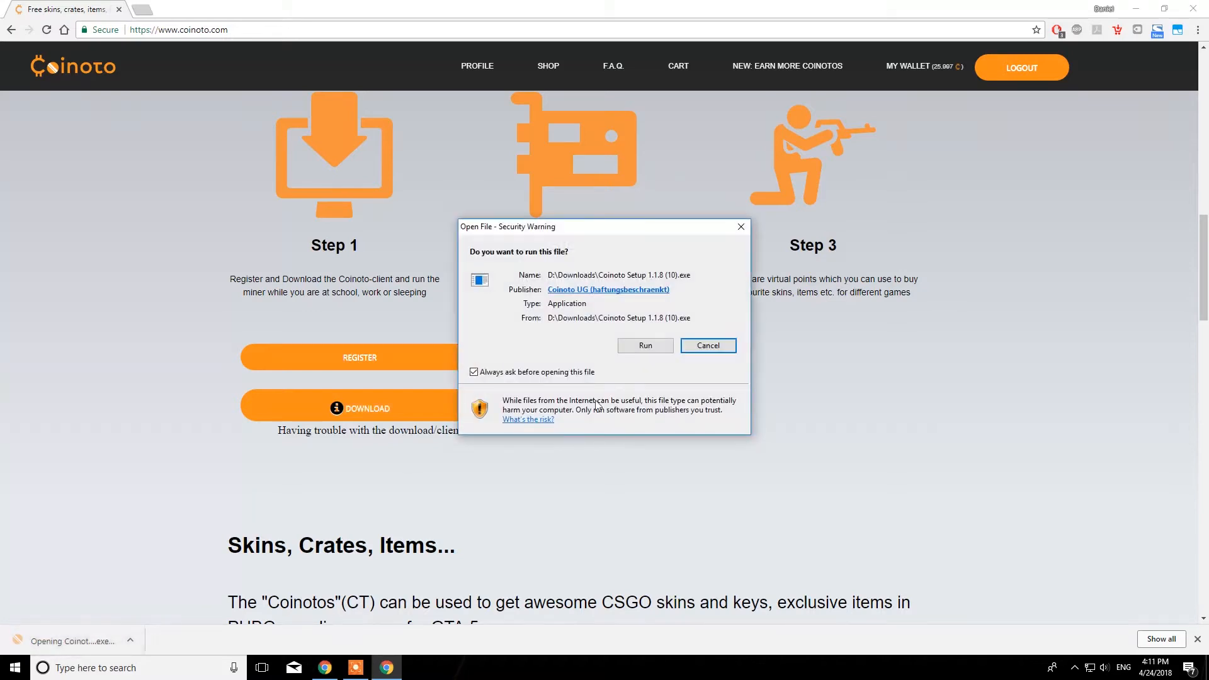
Run the installer, agree to the licence and finish with Run Coinoto checked
click(645, 345)
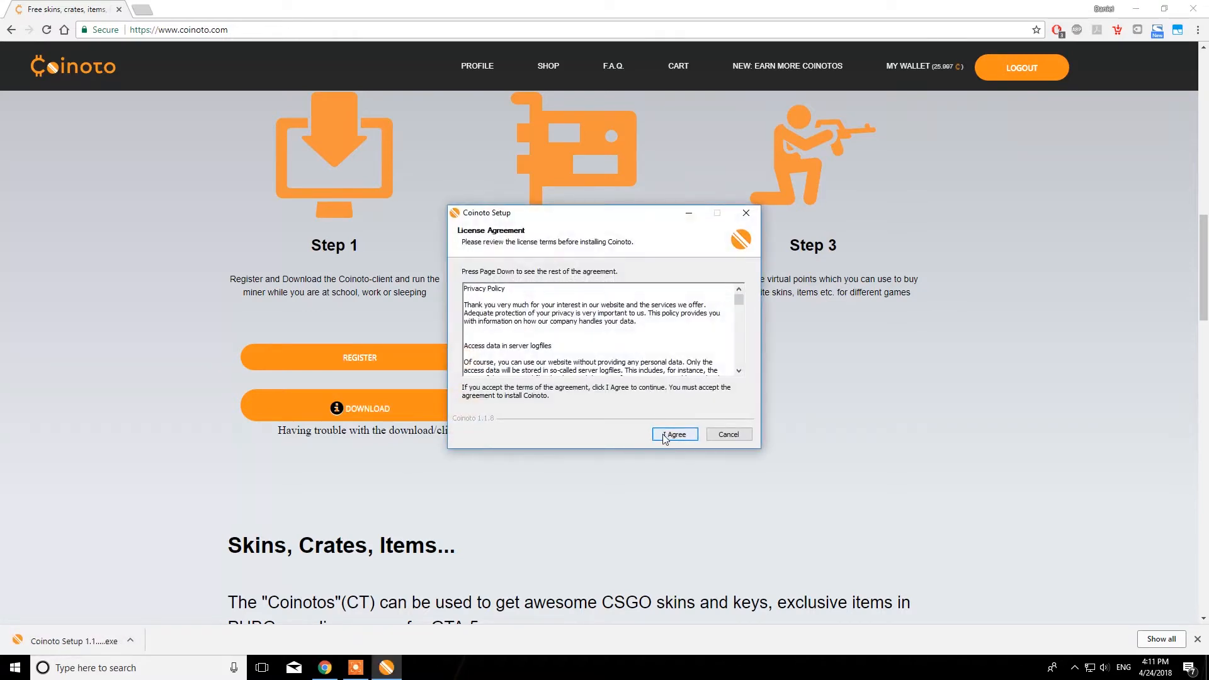
click(673, 435)
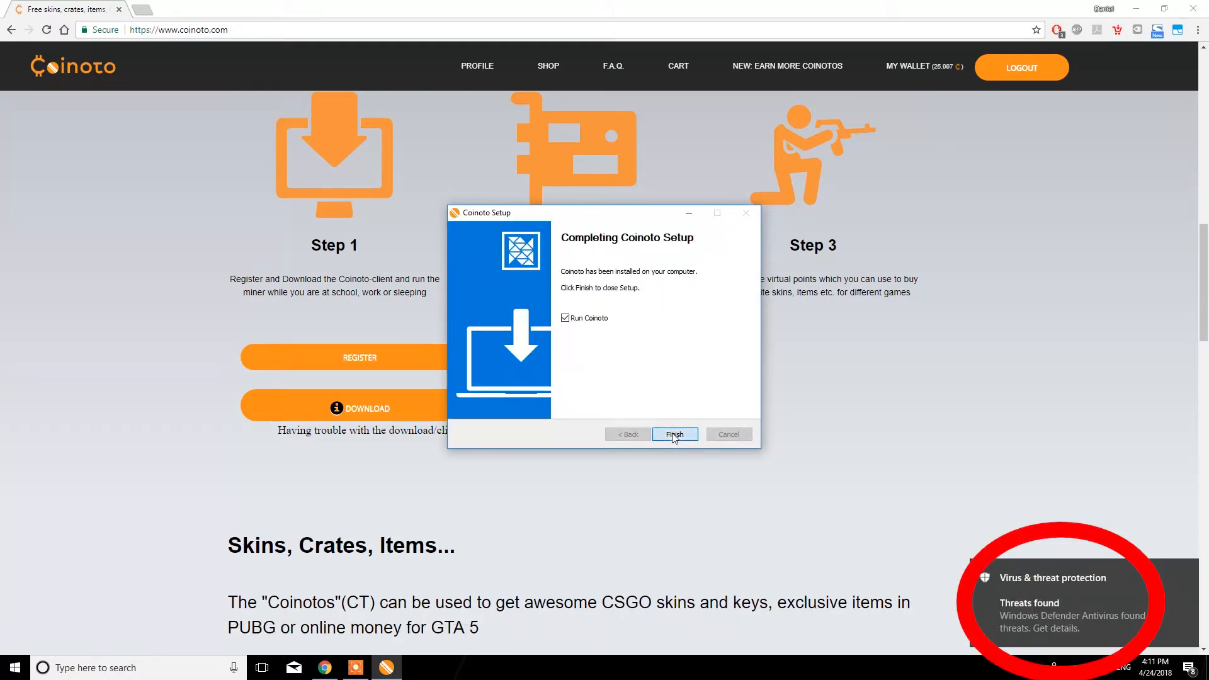
click(674, 433)
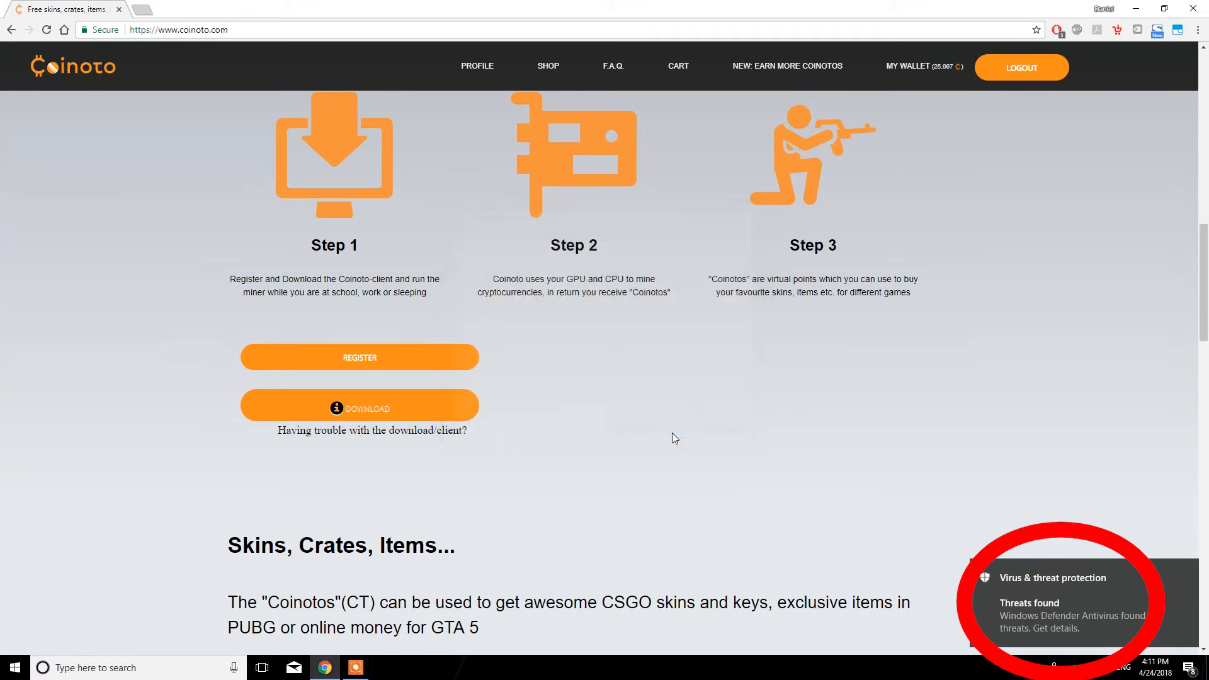
Save EU 1 as the client's server location and acknowledge the mining notice
click(359, 408)
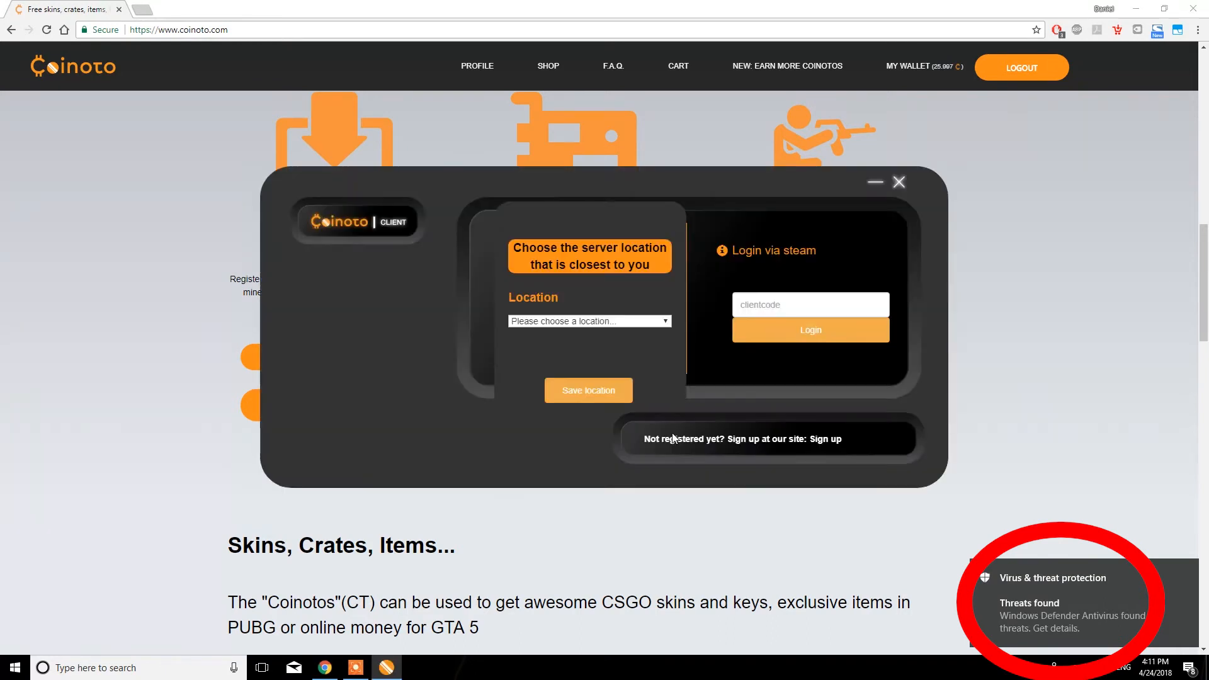
click(588, 321)
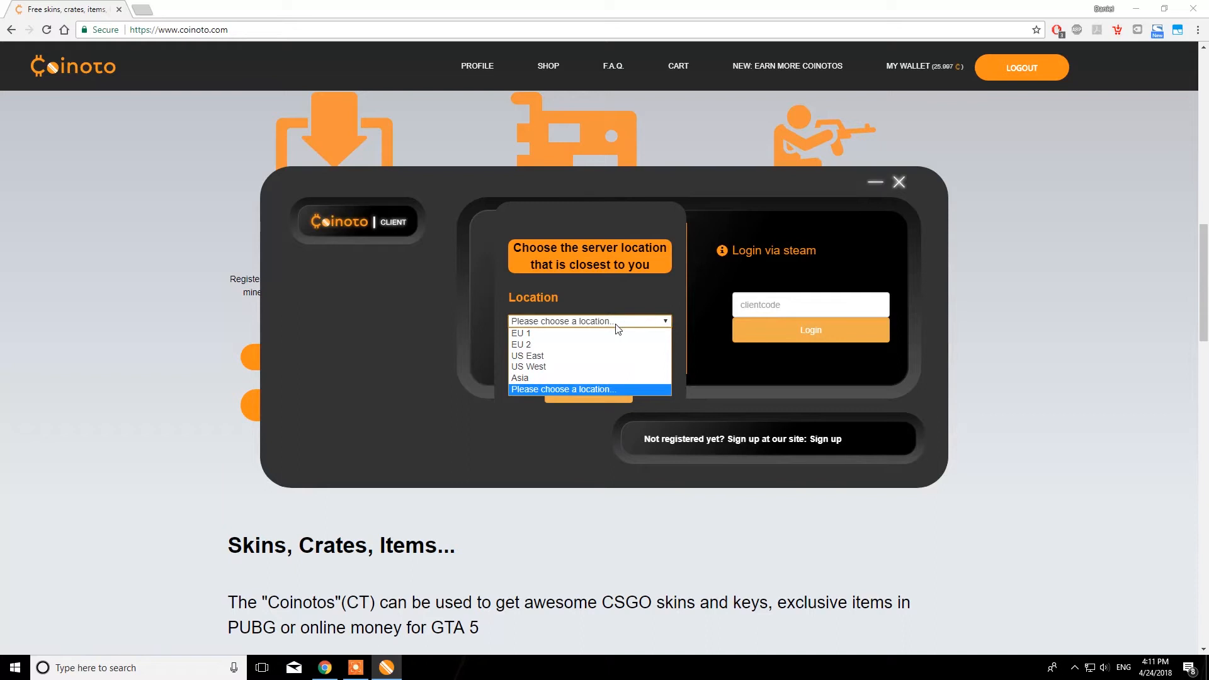
mouse_move(606, 355)
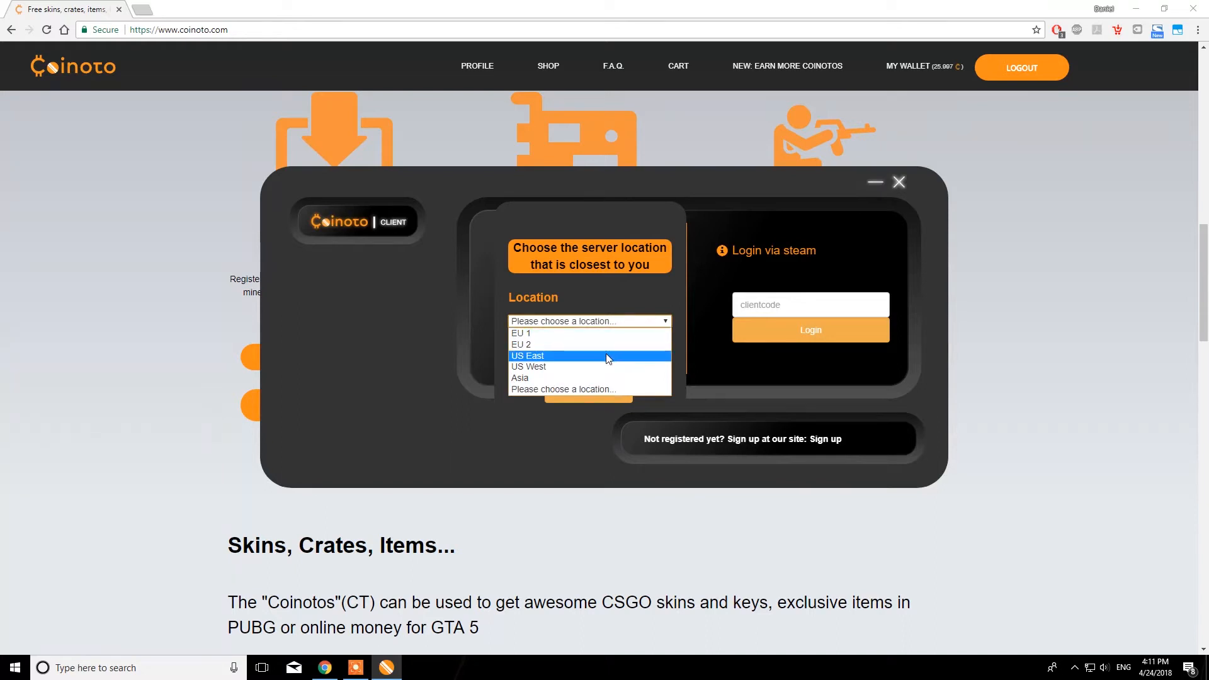
mouse_move(606, 378)
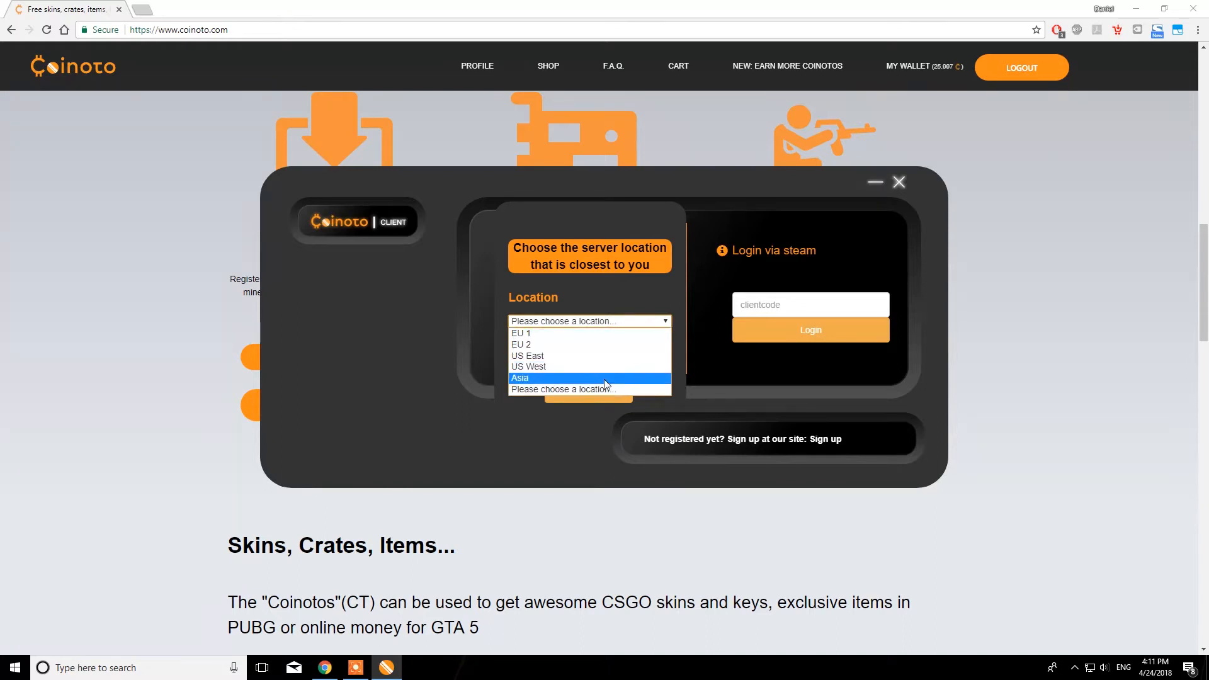
mouse_move(590, 332)
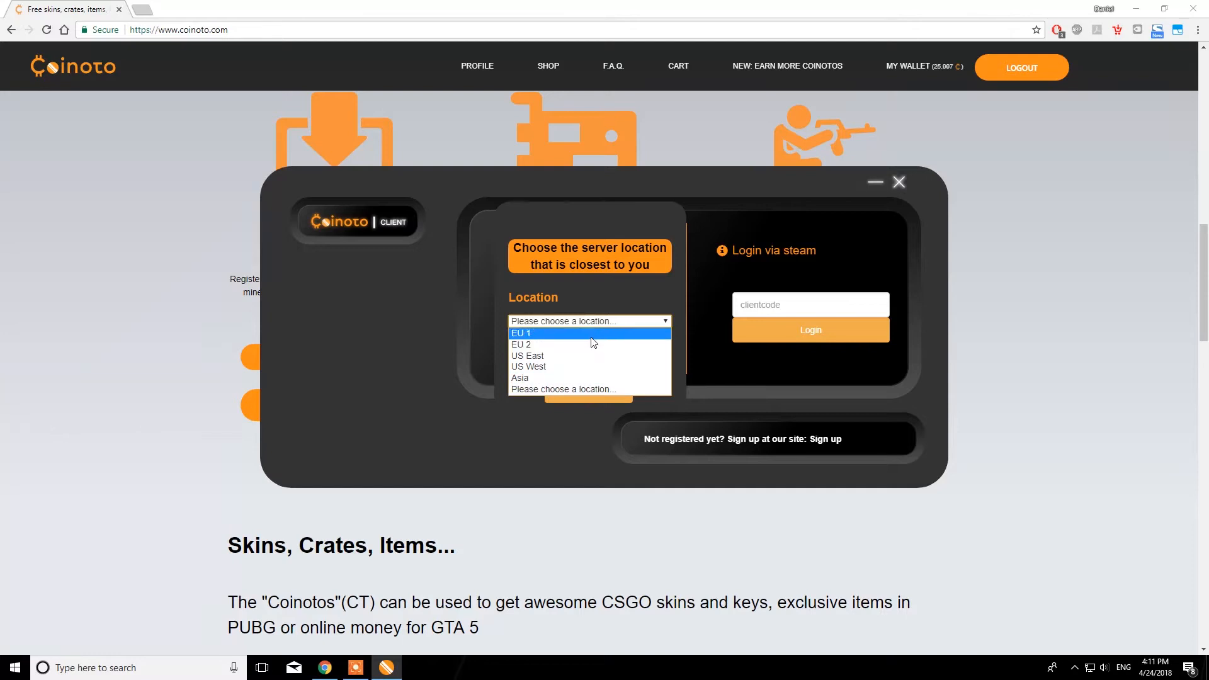
click(521, 333)
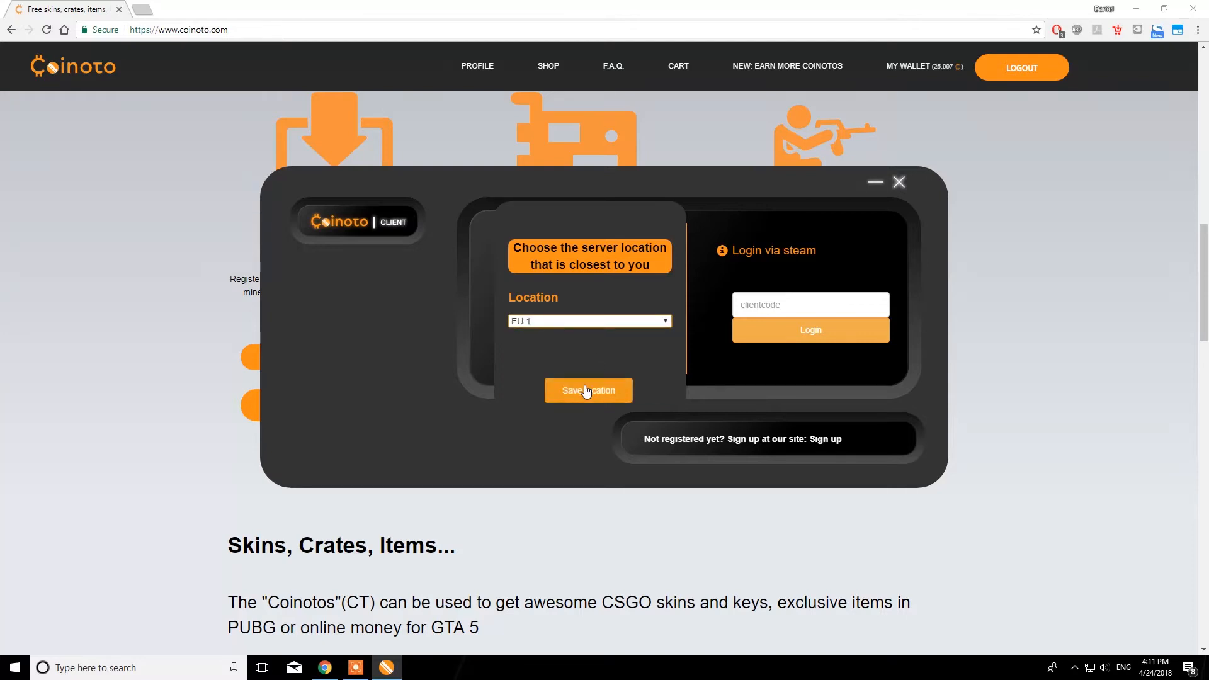
click(588, 390)
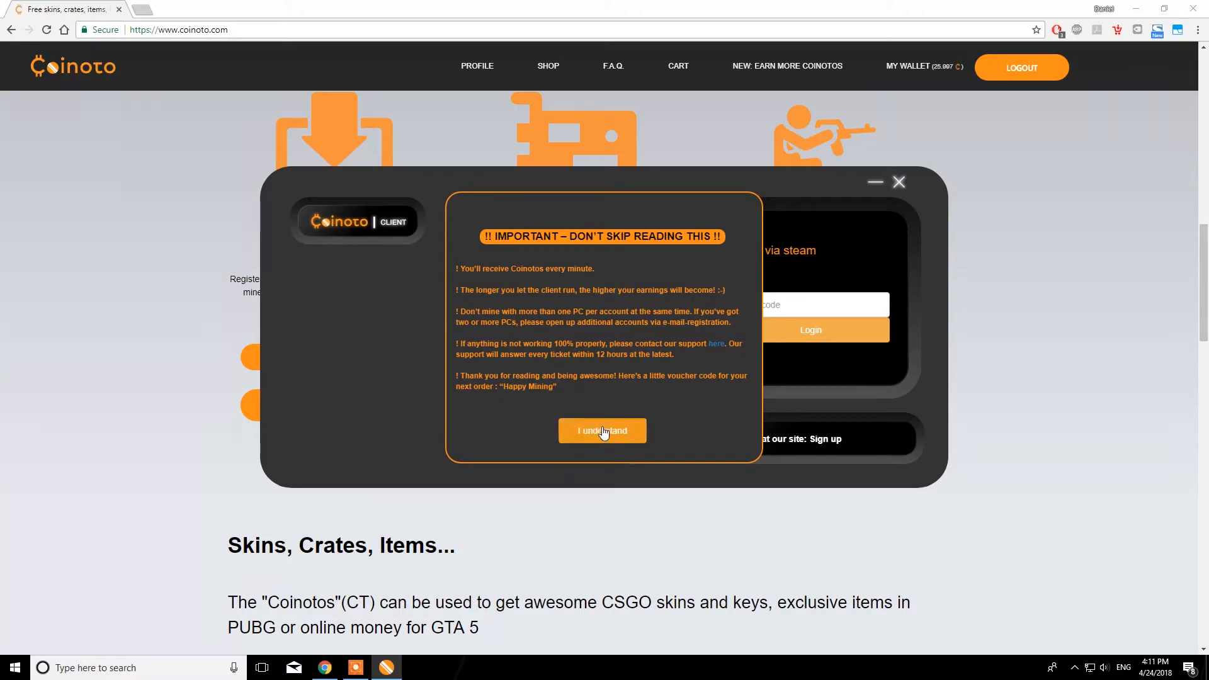
click(602, 431)
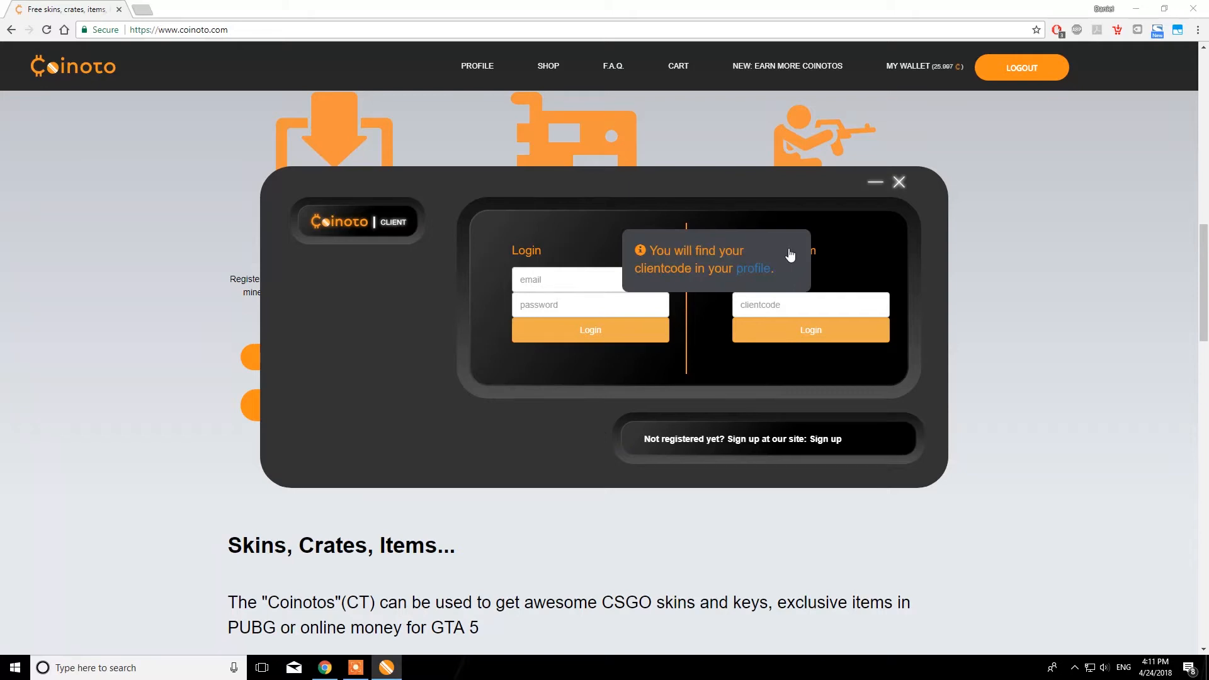
Minimize the client and copy the client code from the coinoto.com profile page
click(898, 181)
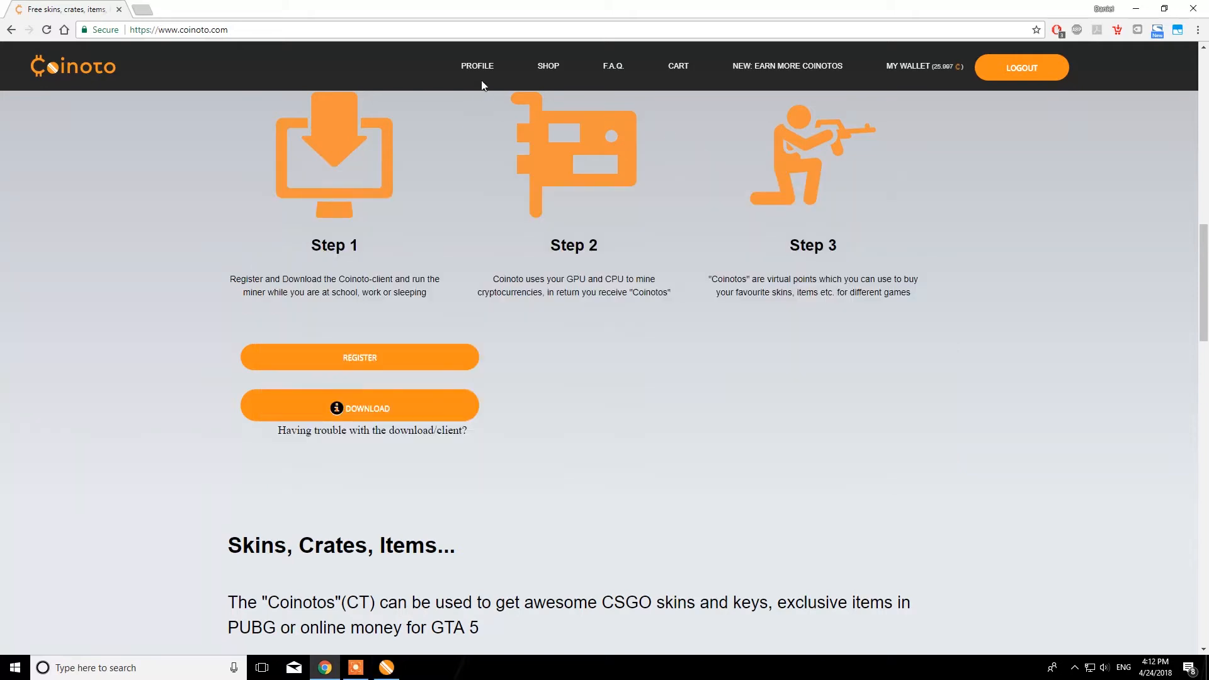
click(476, 65)
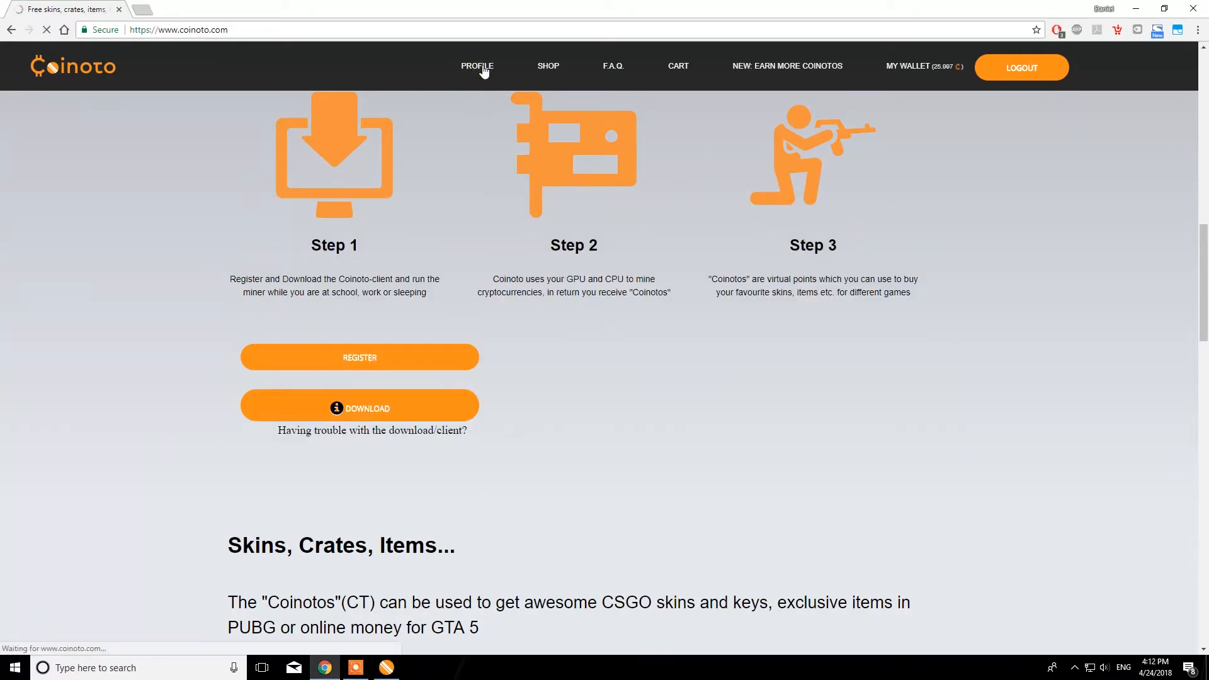
click(477, 66)
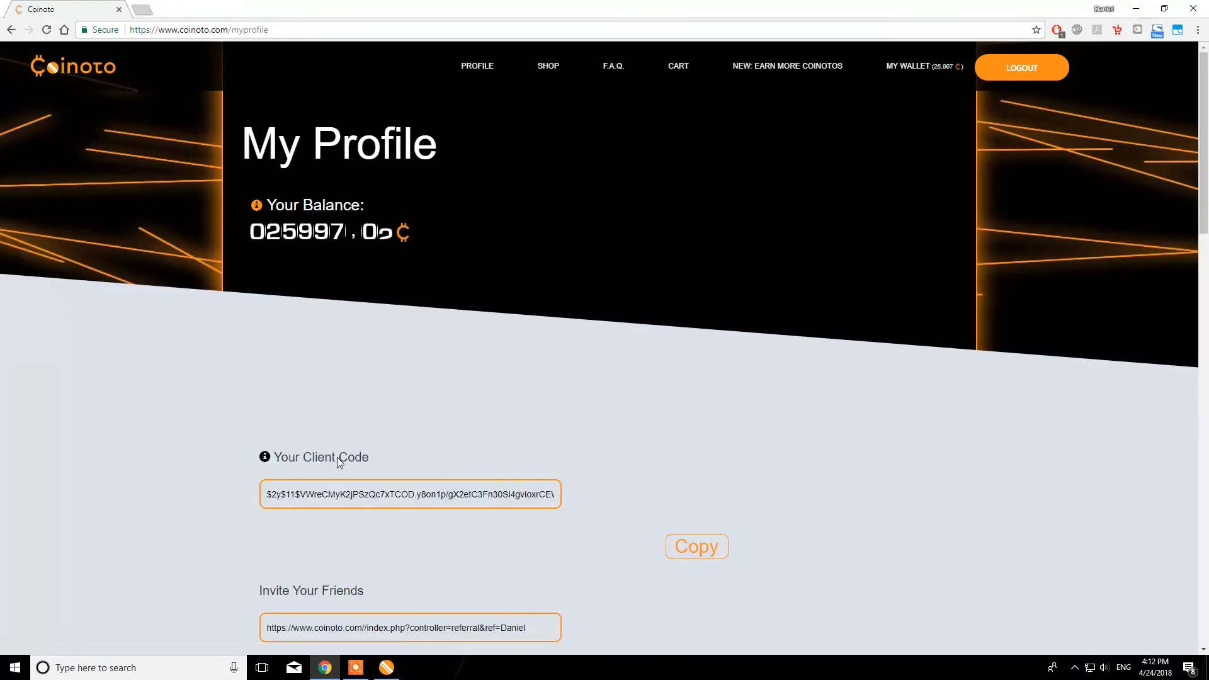
click(695, 545)
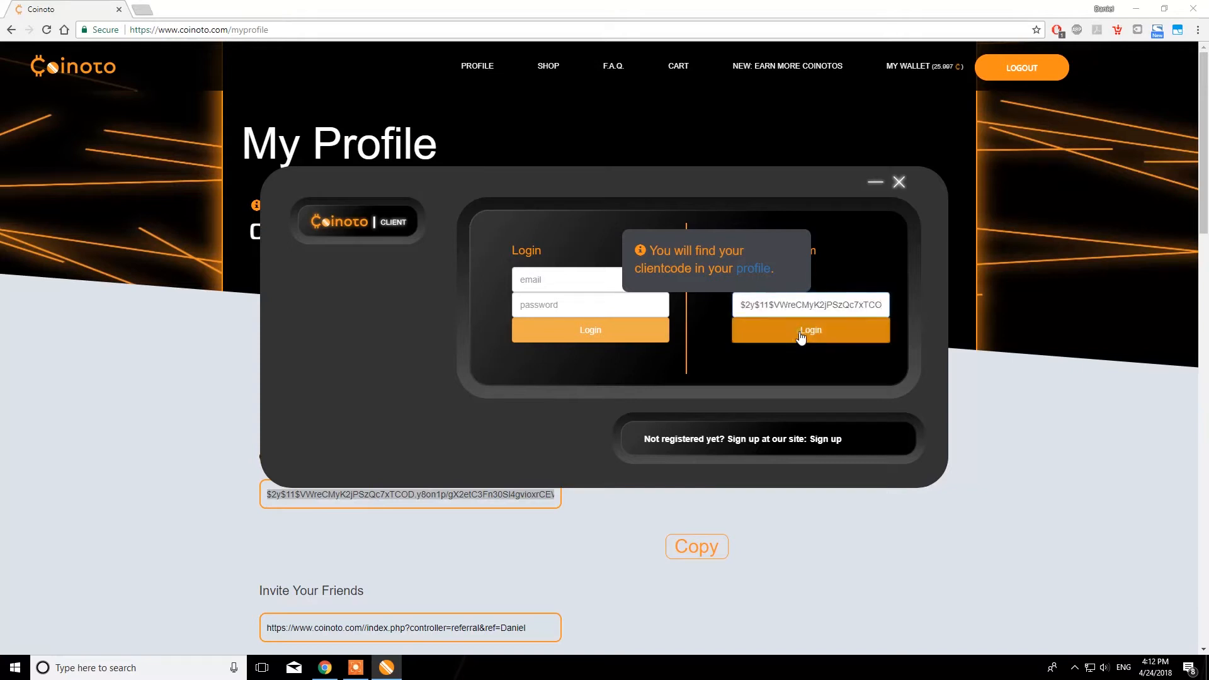
Log in to the client with the pasted client code
click(810, 330)
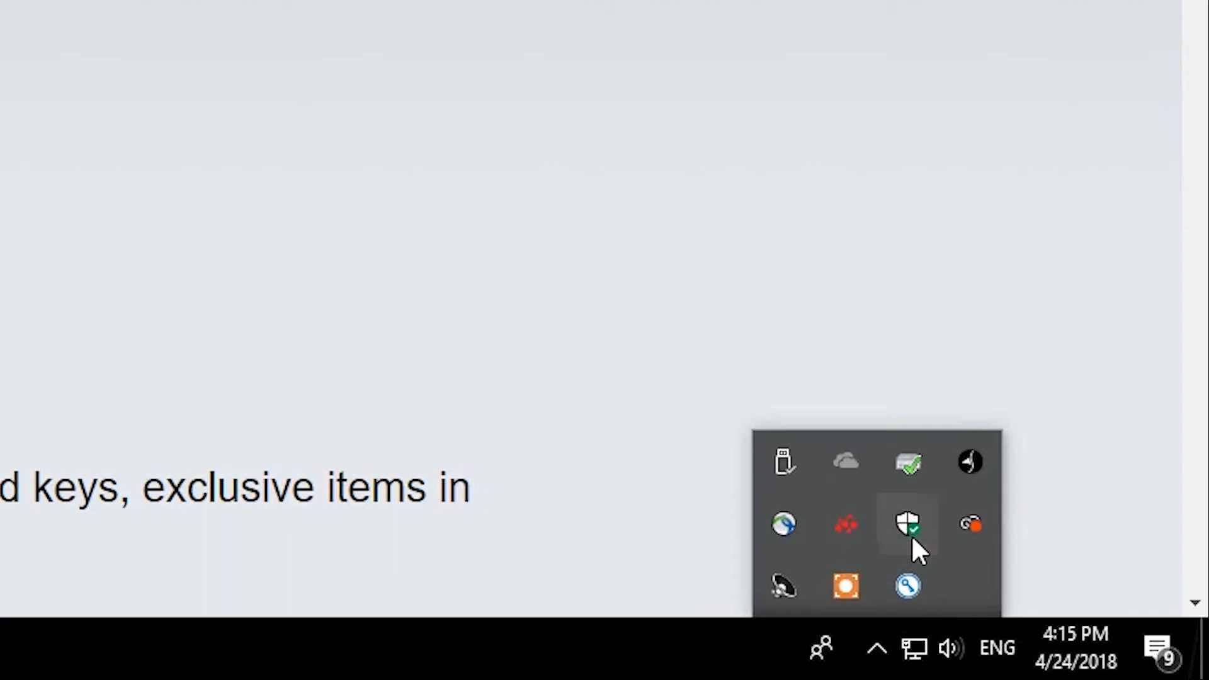
In Defender's scan history, review details of the Trojan:Win32/Cloxer.D!cl xmrig.exe detection
click(908, 526)
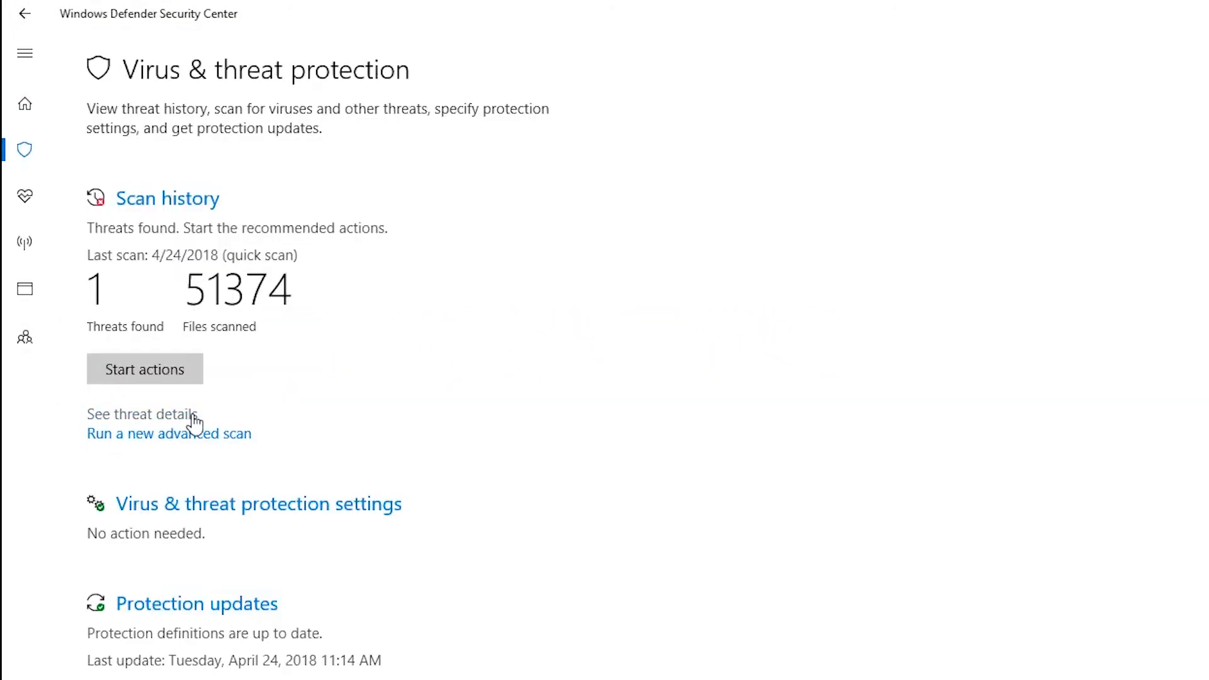
mouse_move(157, 202)
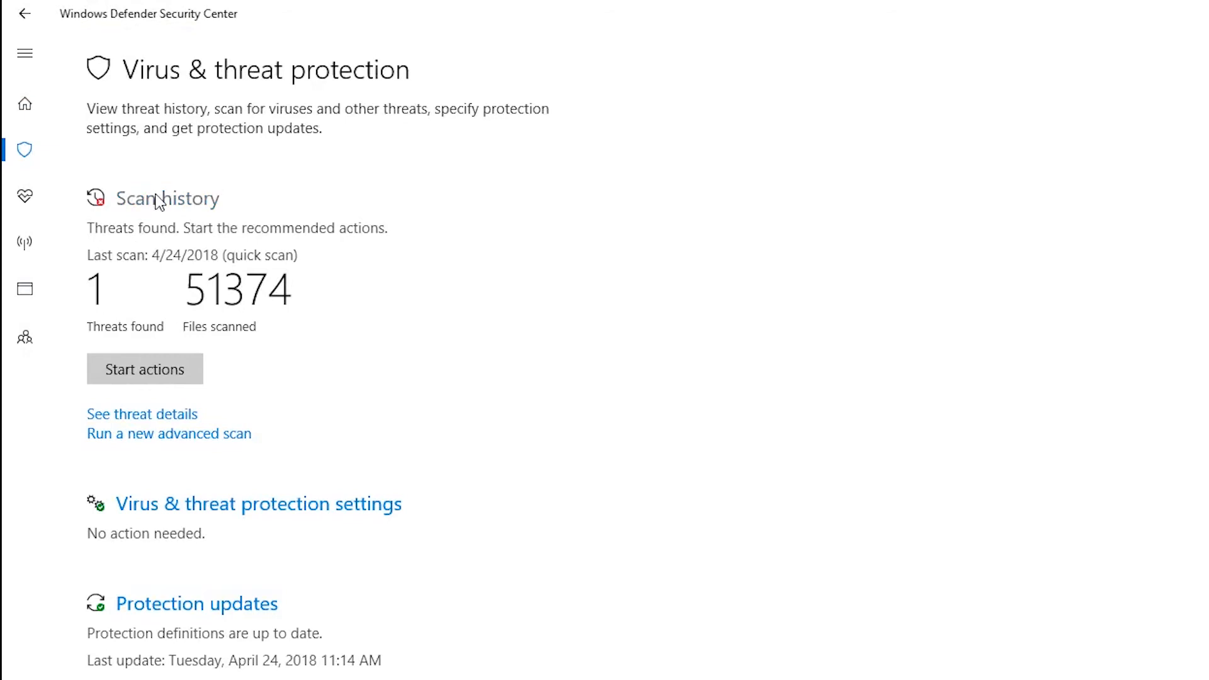
click(167, 198)
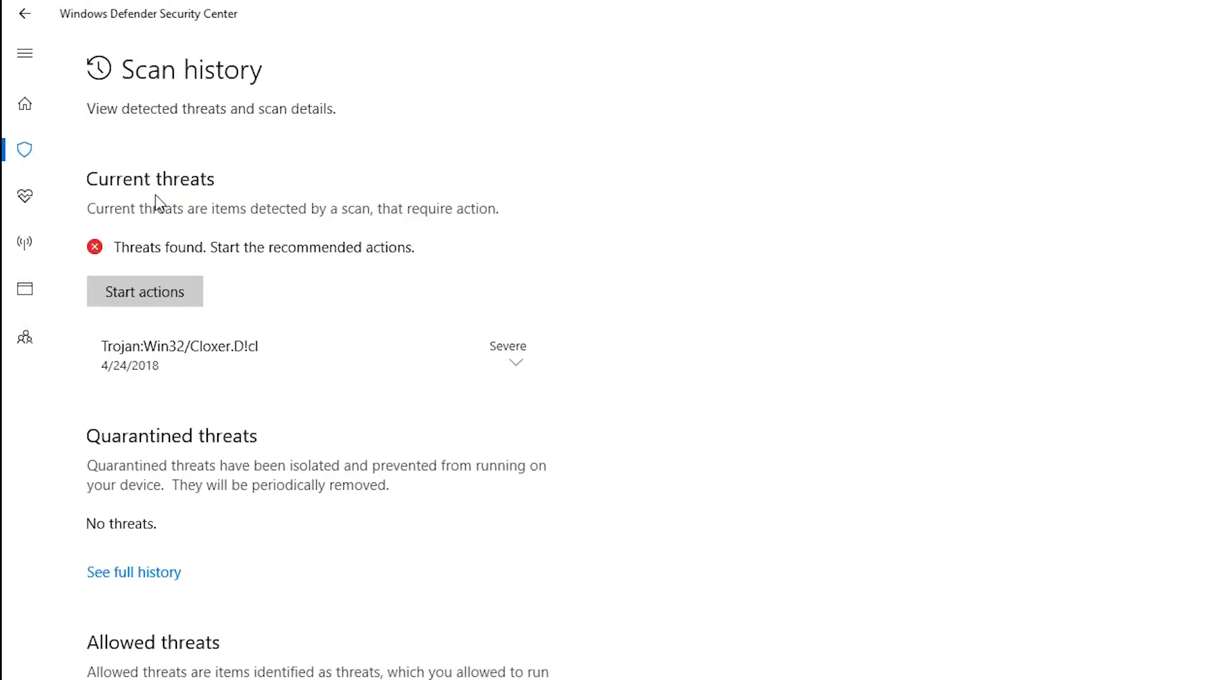
click(515, 362)
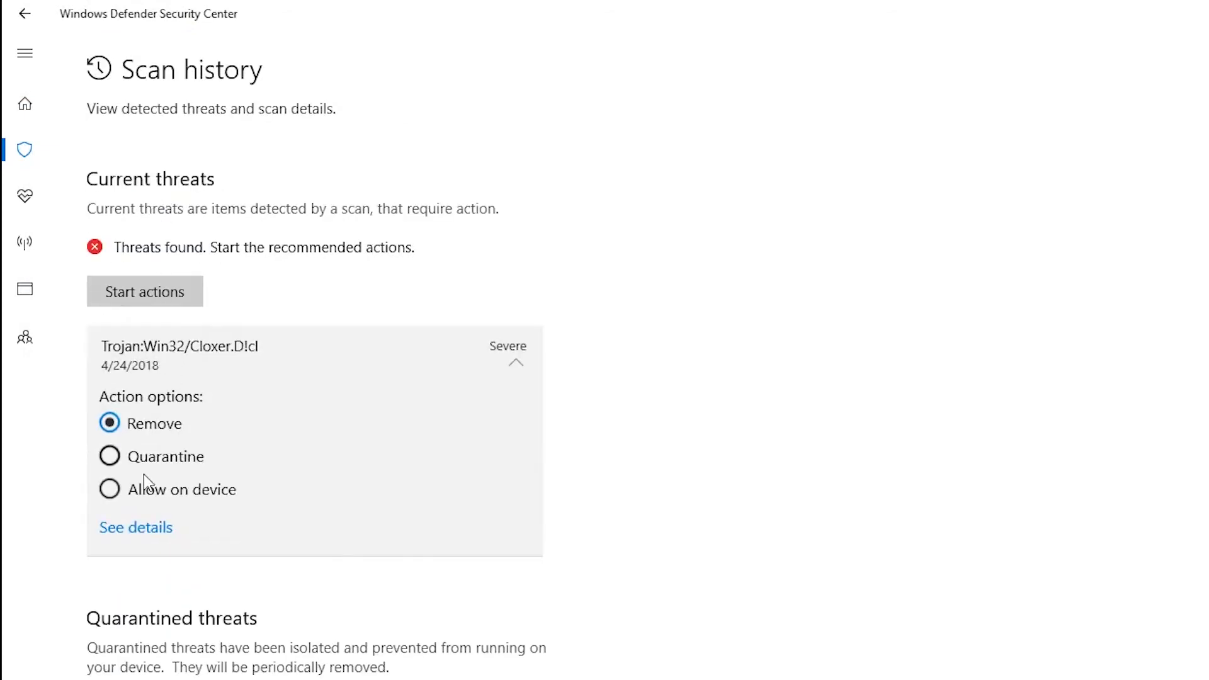
click(136, 526)
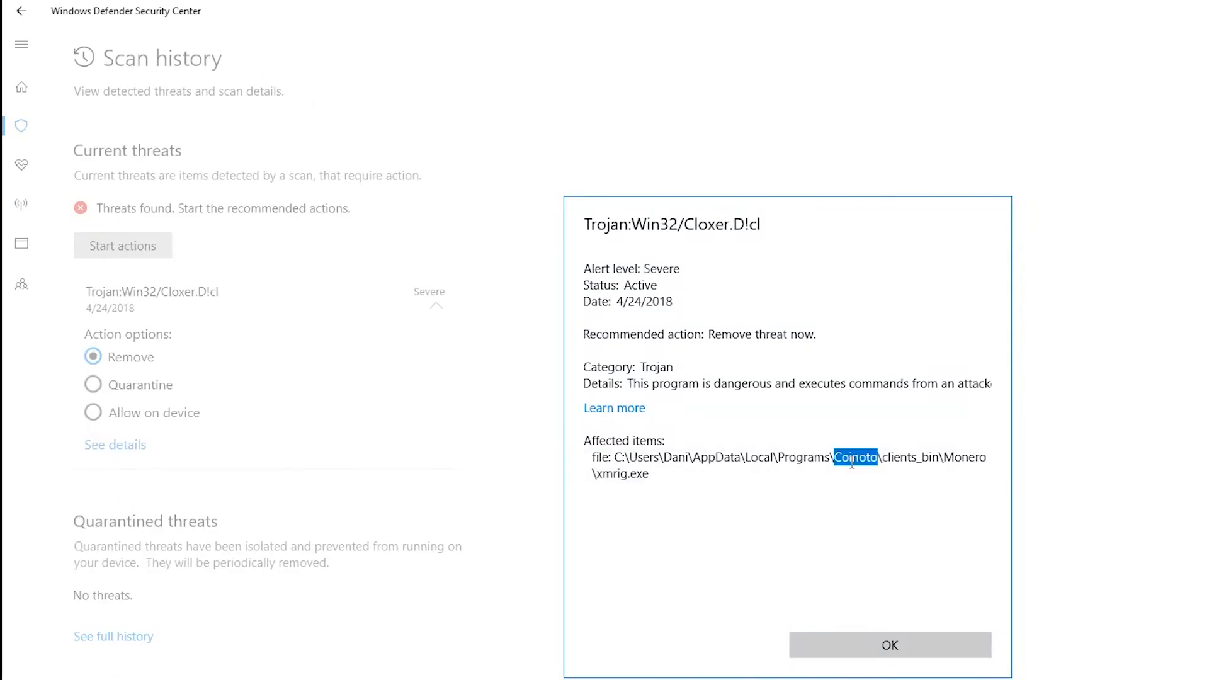
double_click(967, 457)
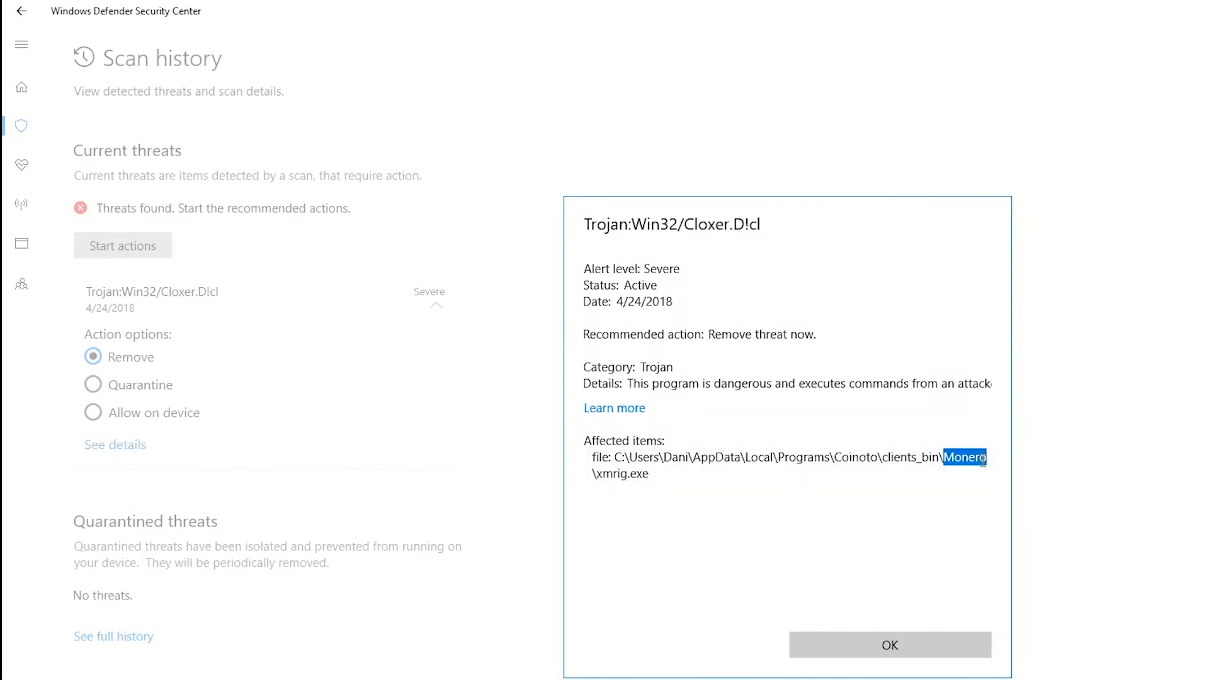
click(889, 645)
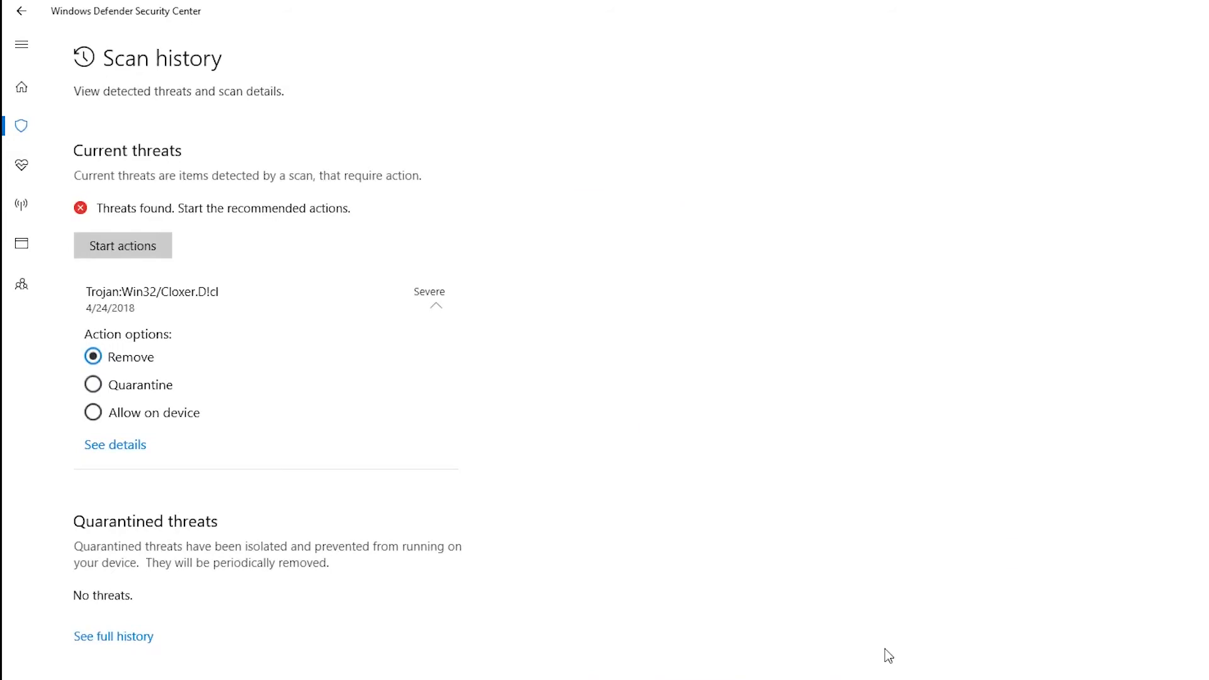
Set the detected Coinoto miner to Allow on device and confirm
click(92, 413)
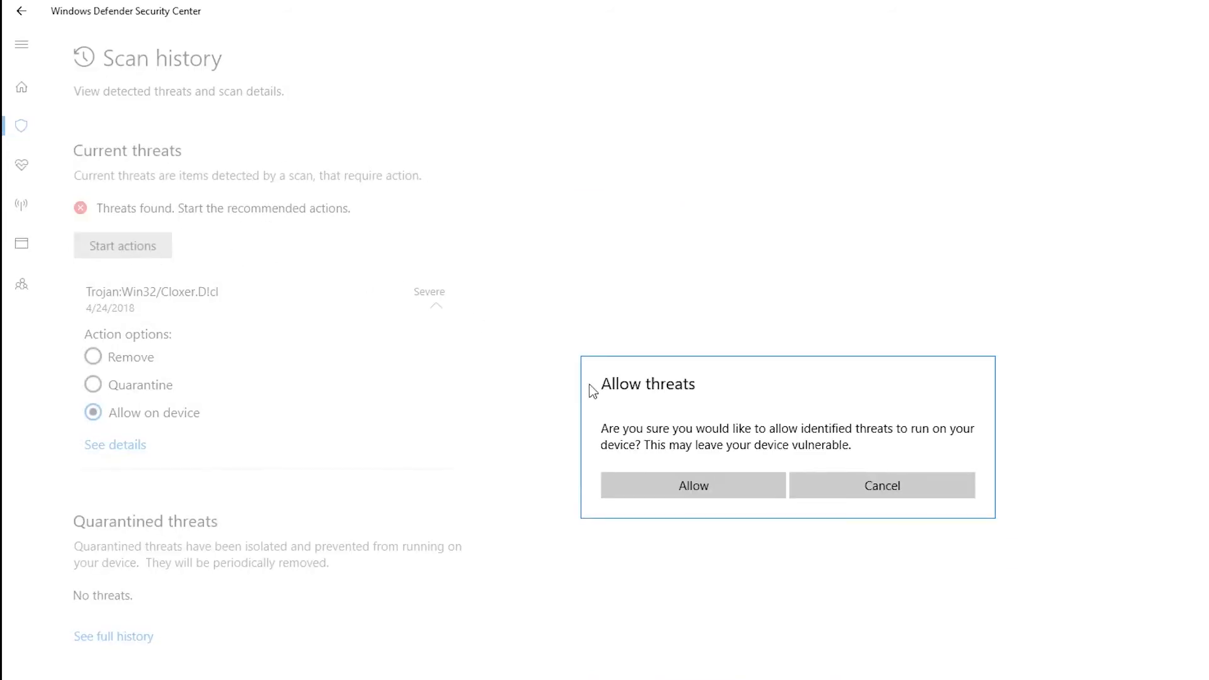
click(691, 485)
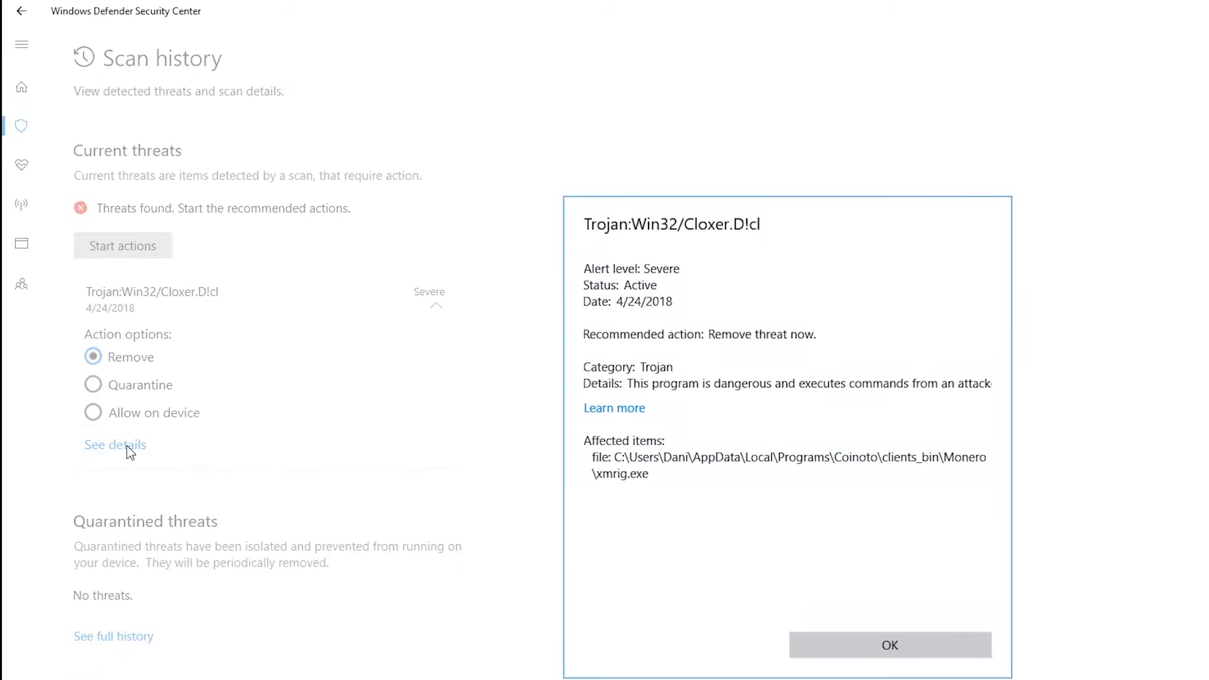
mouse_move(956, 483)
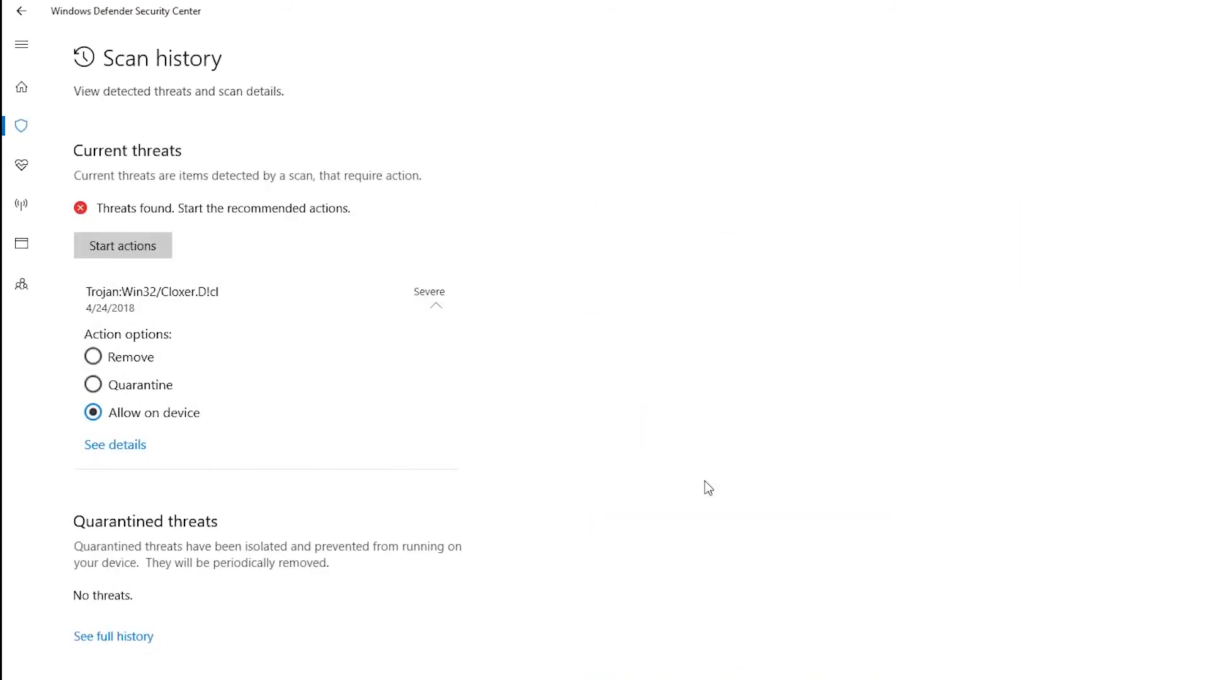
click(122, 246)
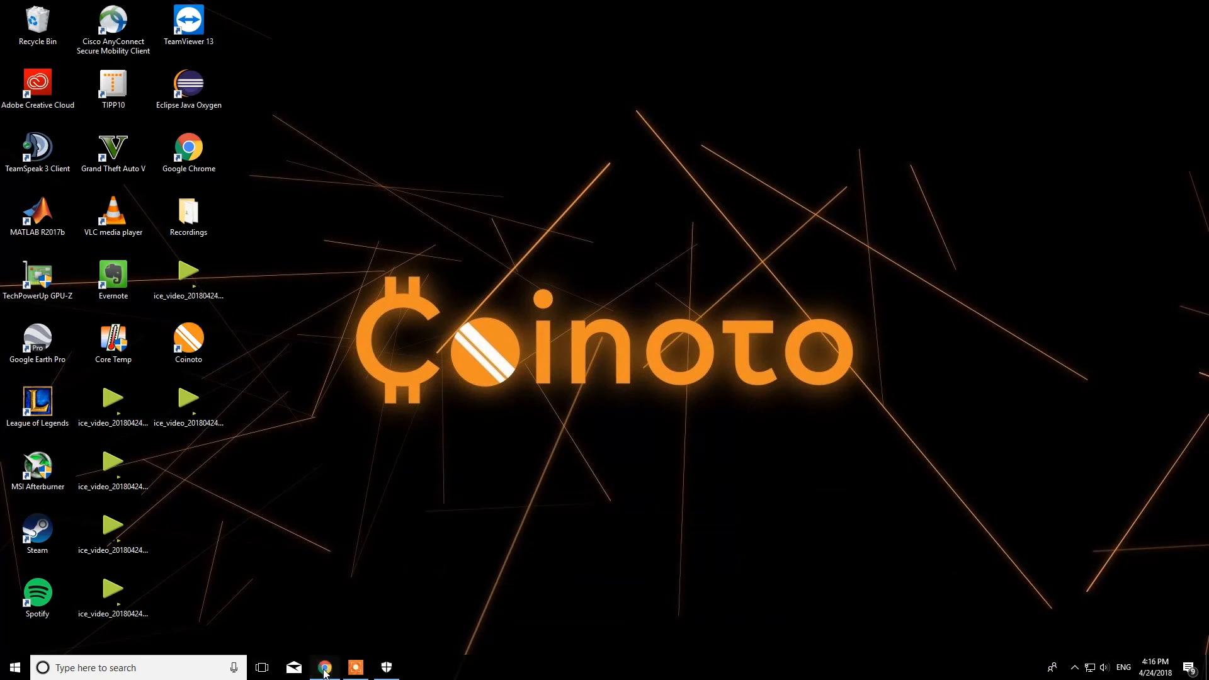
Restore the client, log in as Daniel via client code and start mining
click(323, 668)
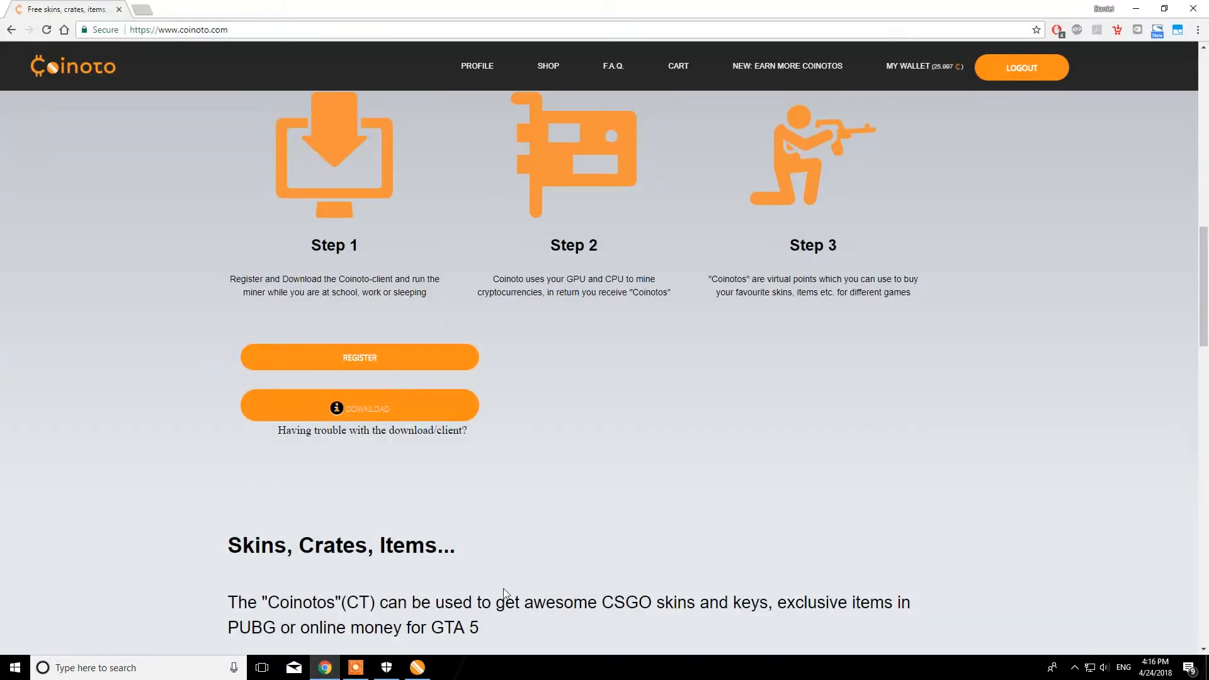
click(359, 408)
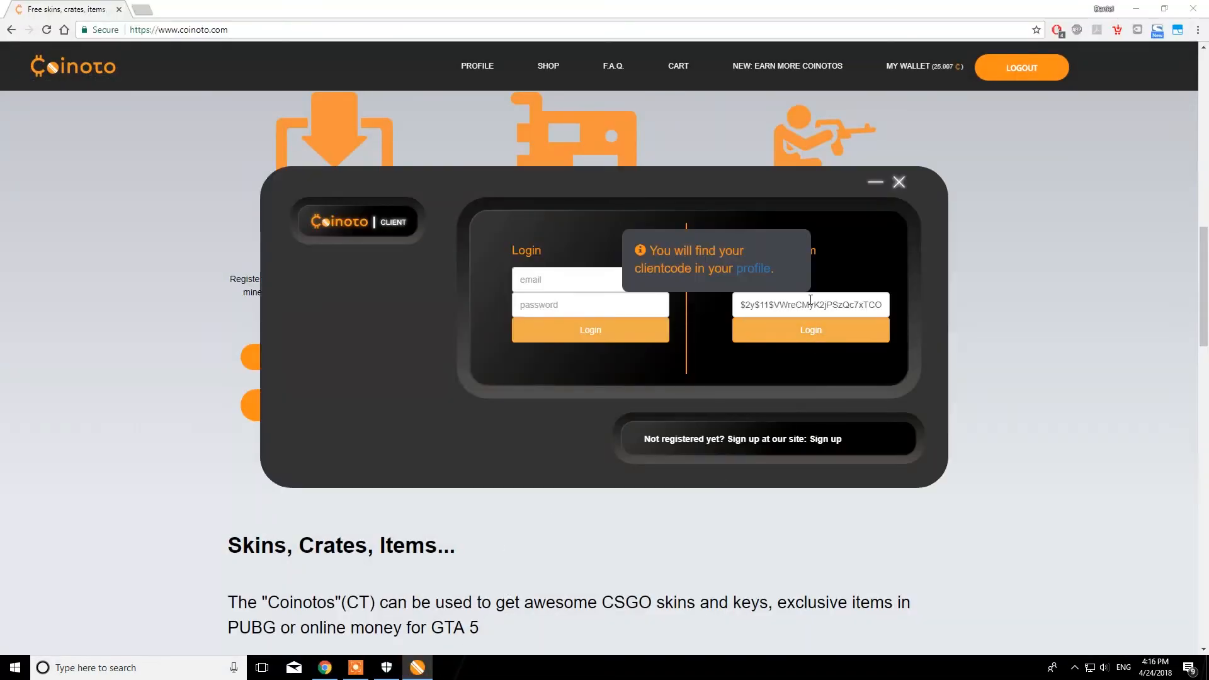
mouse_move(816, 331)
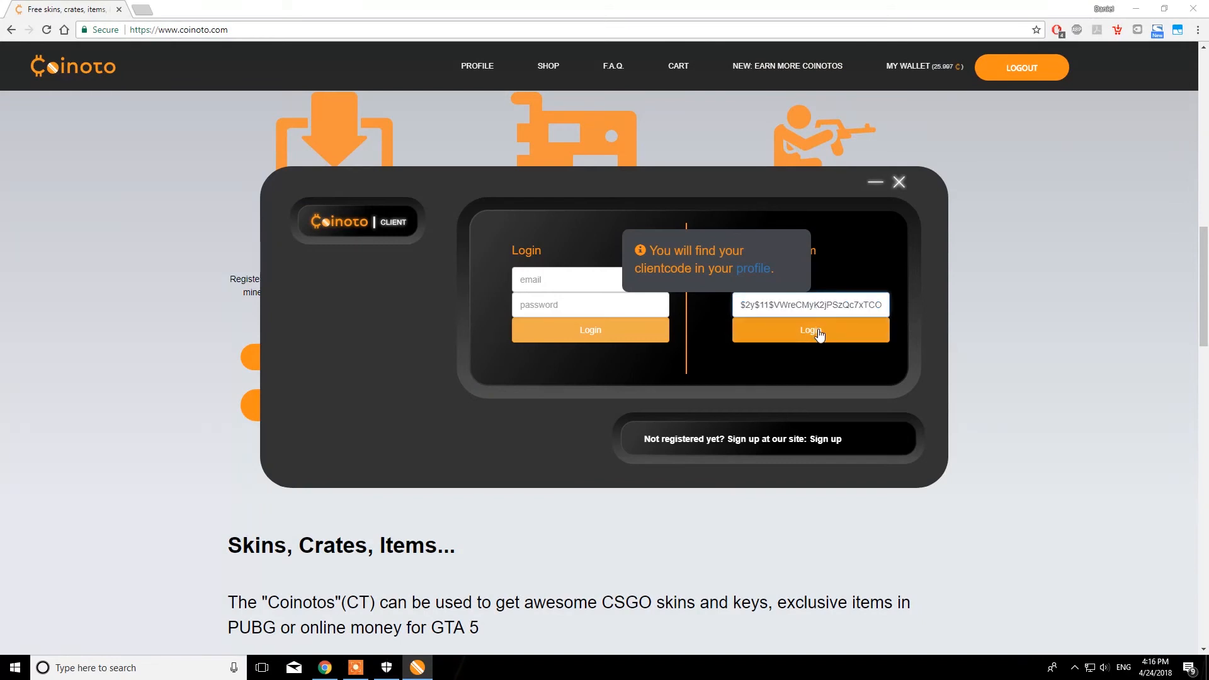
click(810, 330)
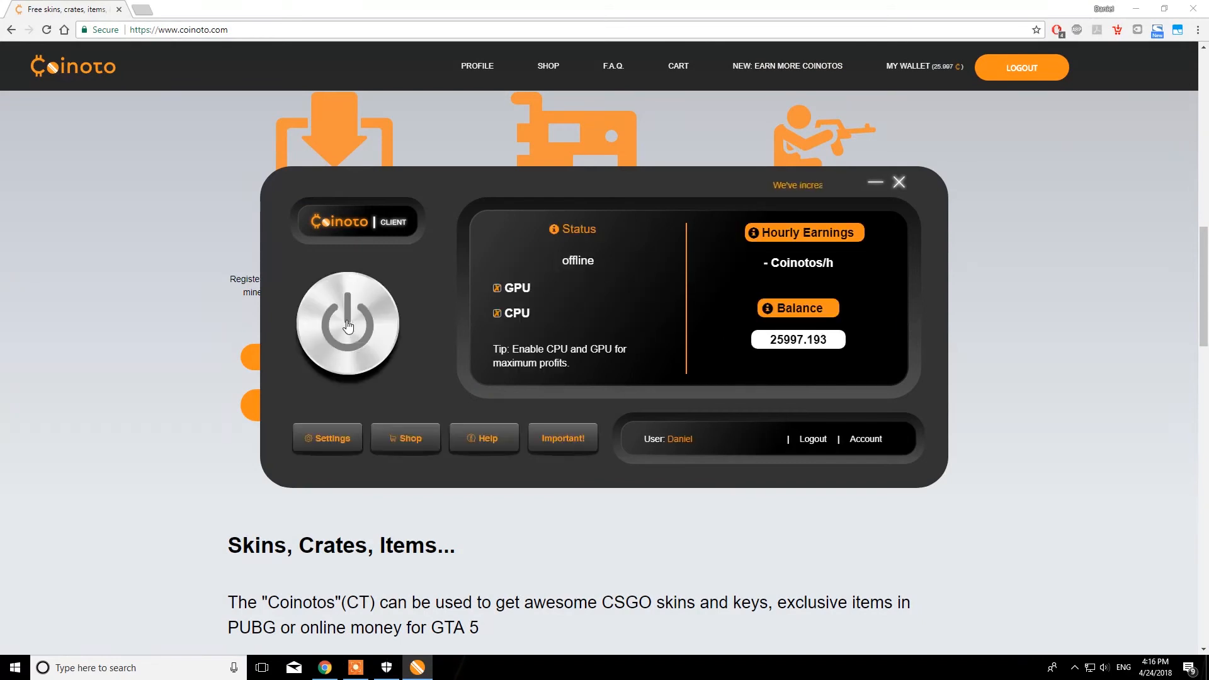
click(348, 325)
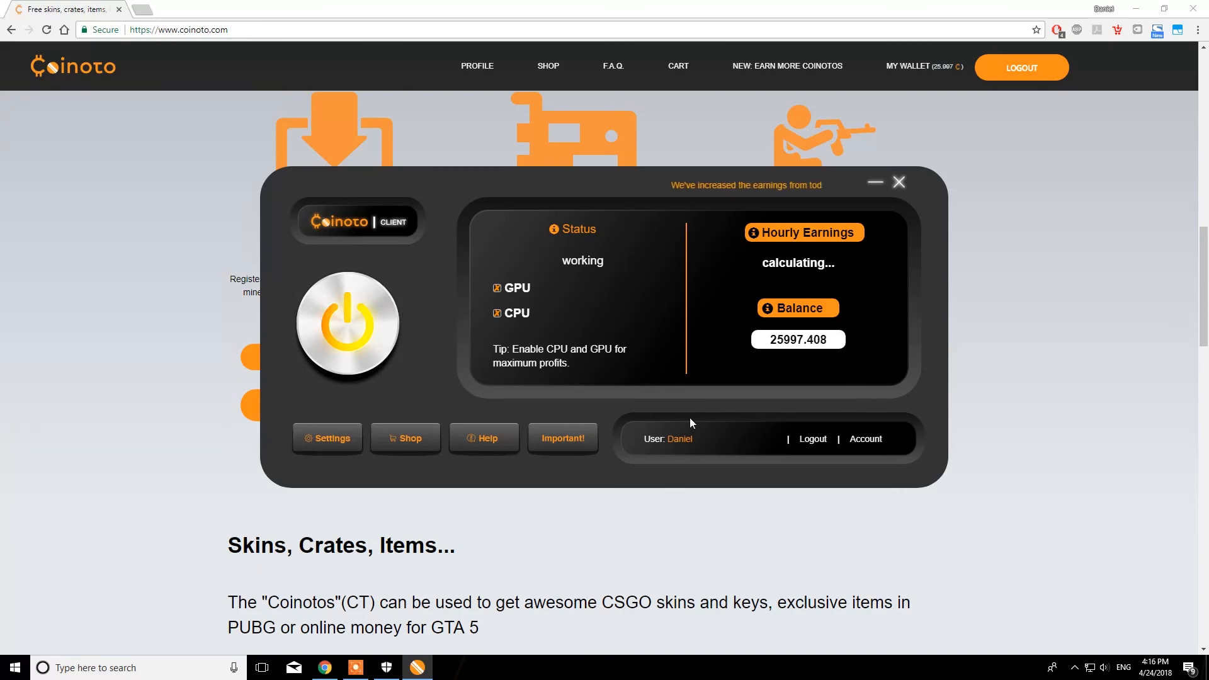
mouse_move(968, 361)
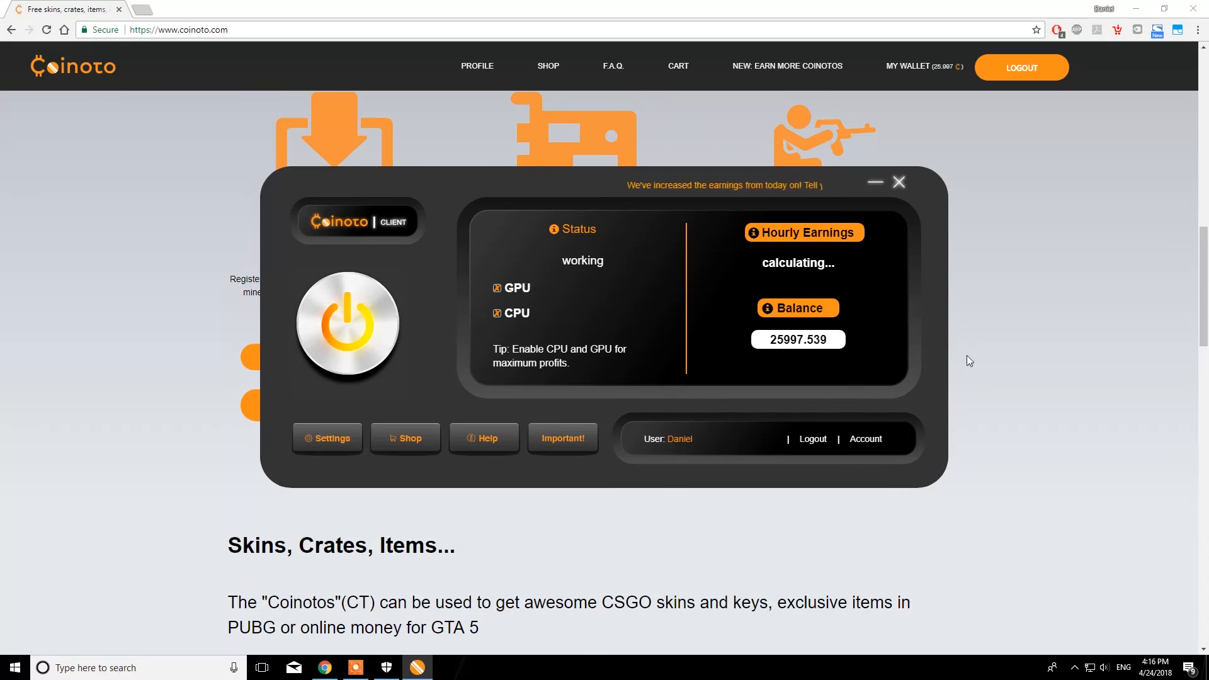